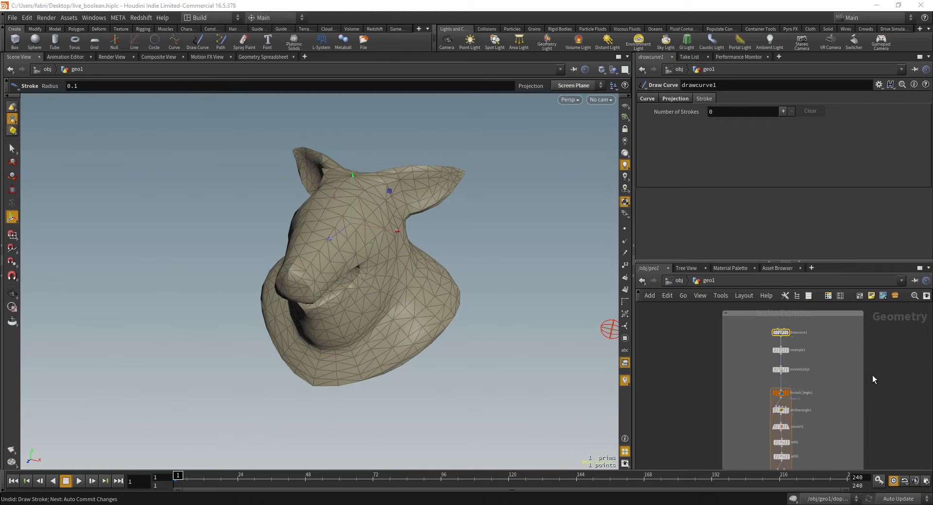
Draw a cutting stroke across the head model and orbit to view the sliced pieces.
drag(374, 143, 449, 253)
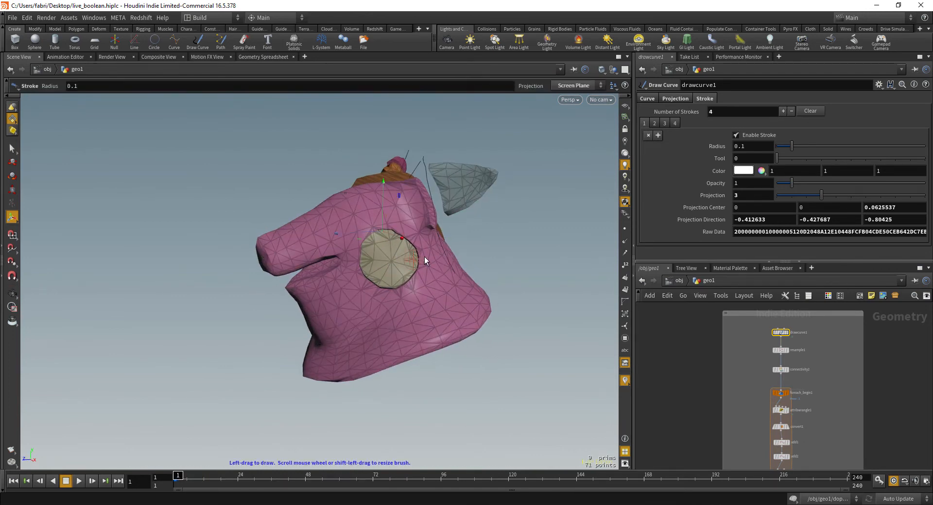
click(78, 481)
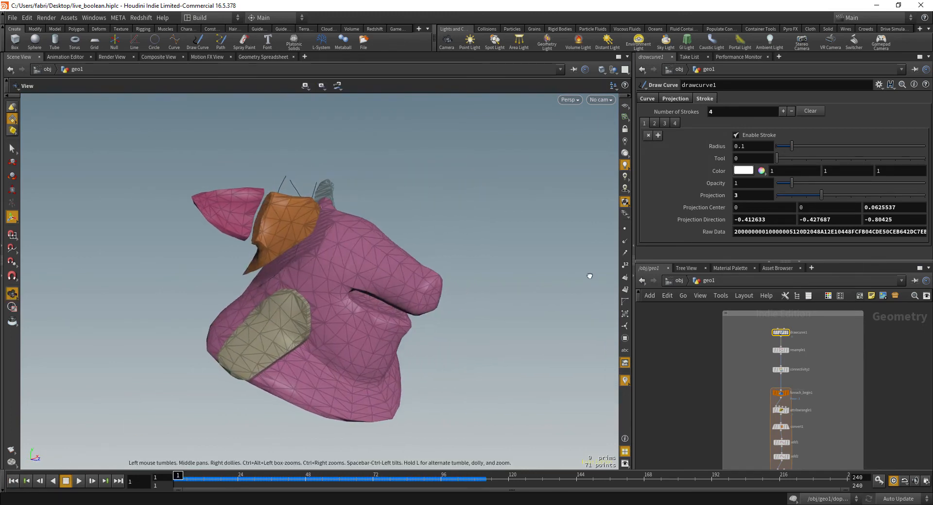
drag(588, 275, 509, 320)
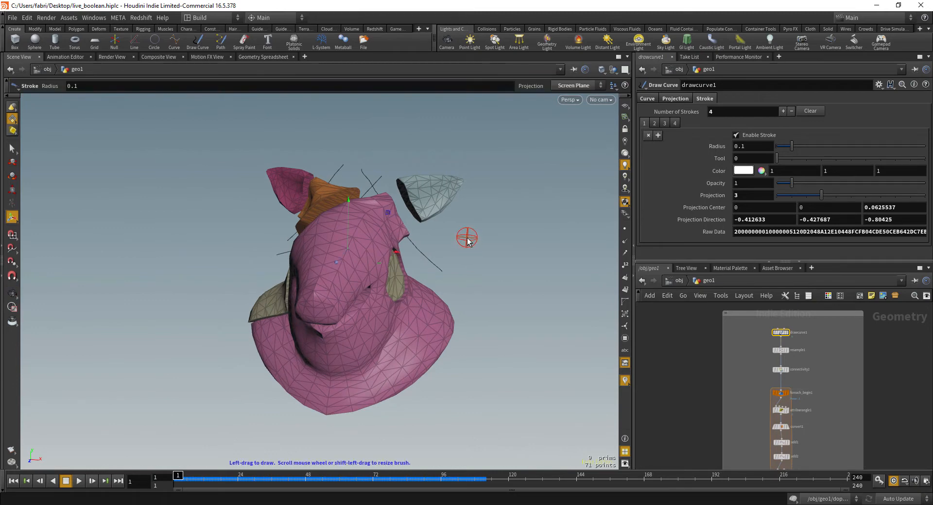
mouse_move(460, 237)
text(tu)
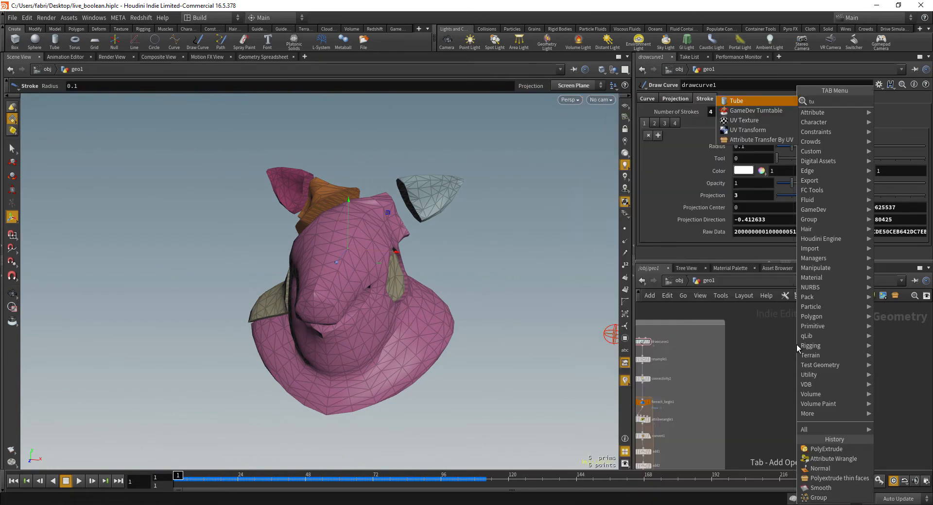
Add a Tube node as a capped polygon cylinder with radius 0.1.
click(736, 101)
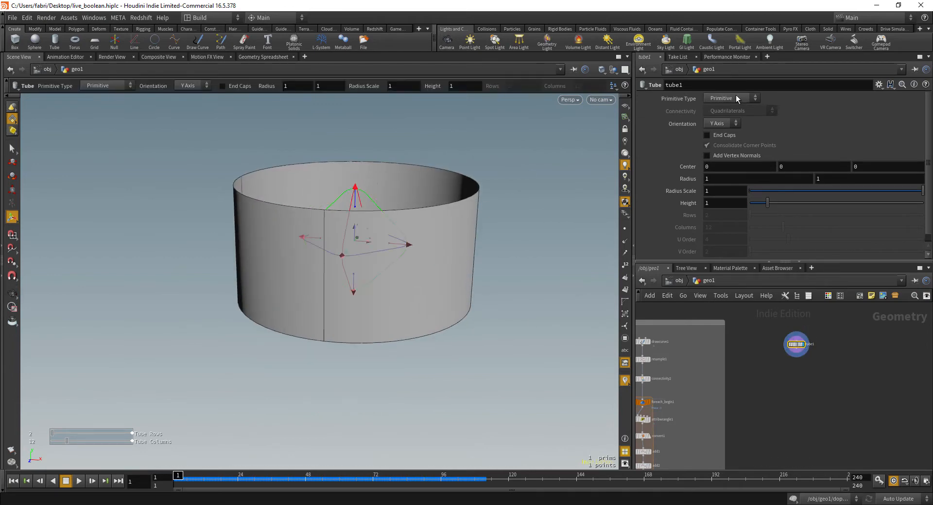
click(732, 97)
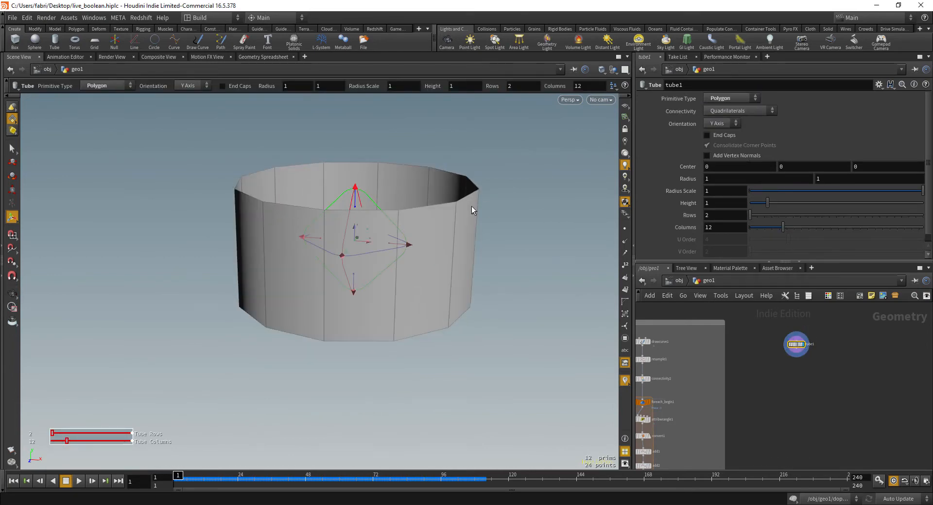
click(707, 135)
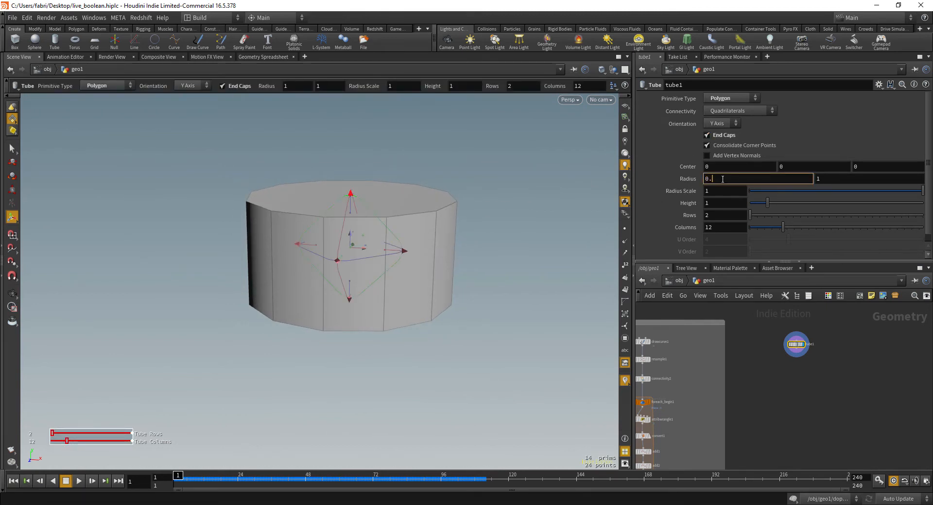
text(0.1)
click(814, 167)
text(ch("height")/2)
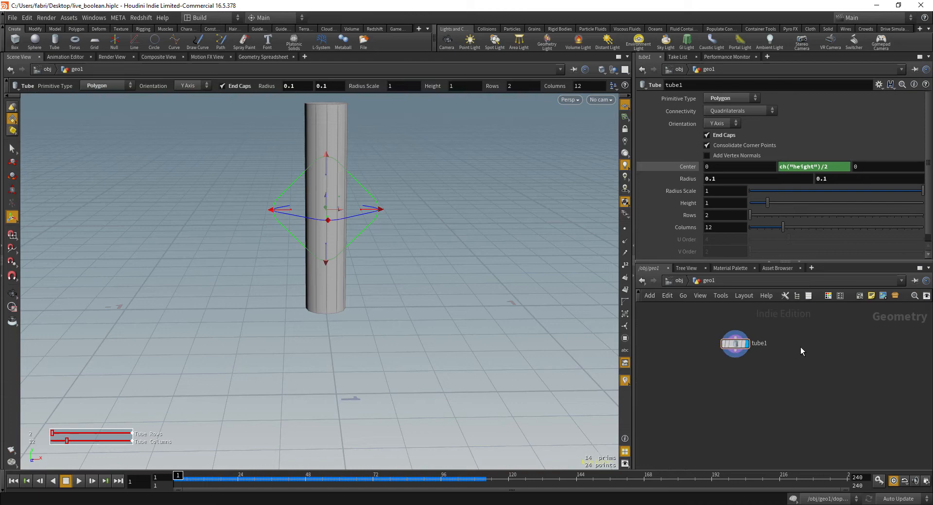
key(Tab)
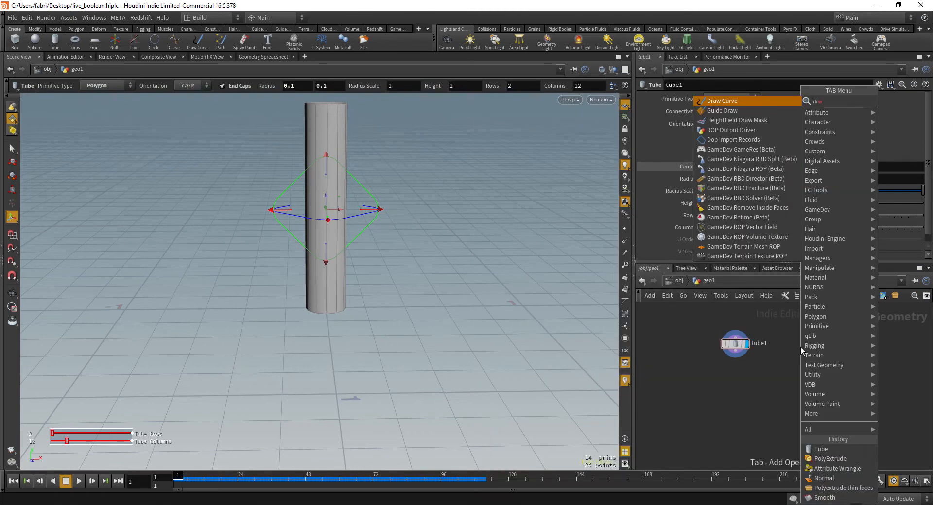
Add a Draw Curve node with Projection set to Screen Plane.
click(721, 101)
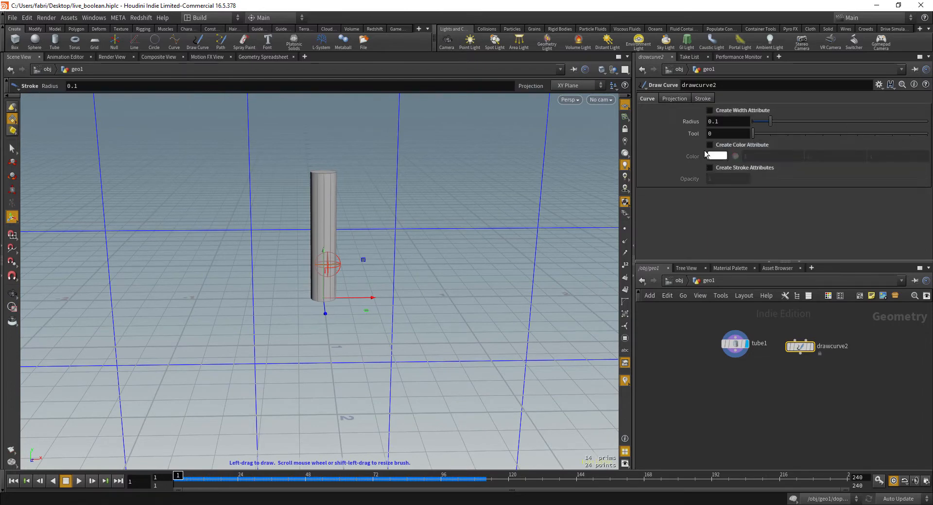
click(674, 98)
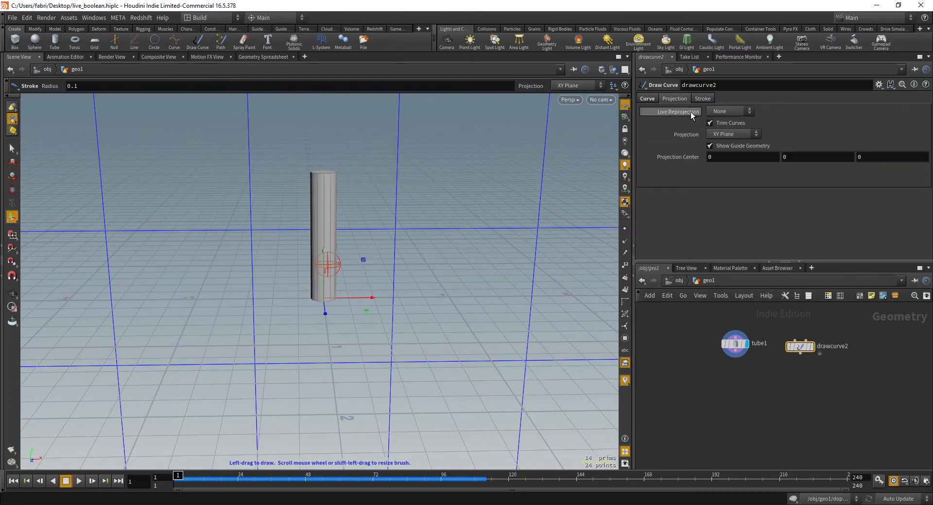
click(733, 134)
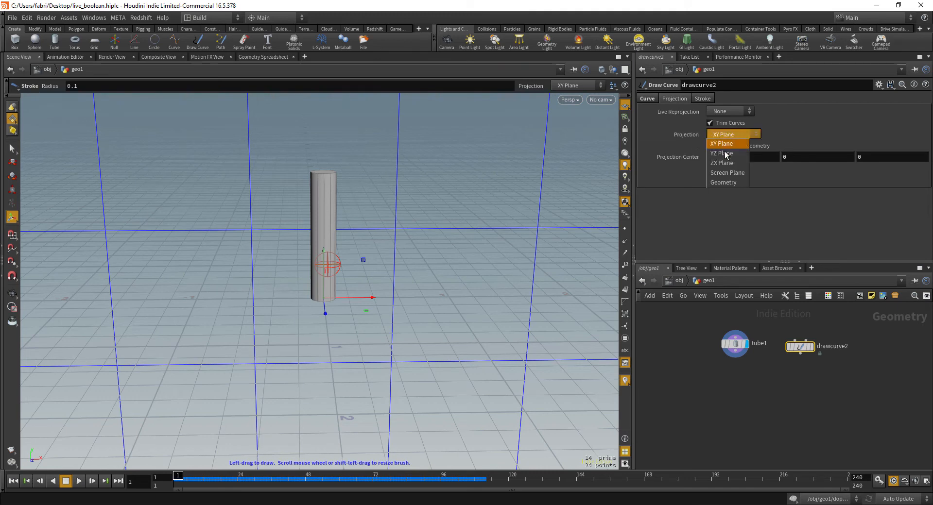
click(727, 172)
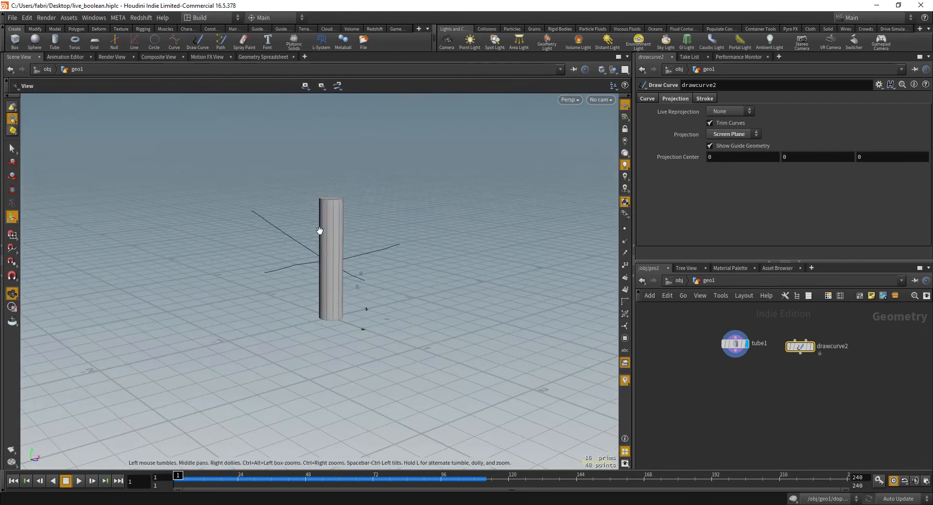
click(705, 98)
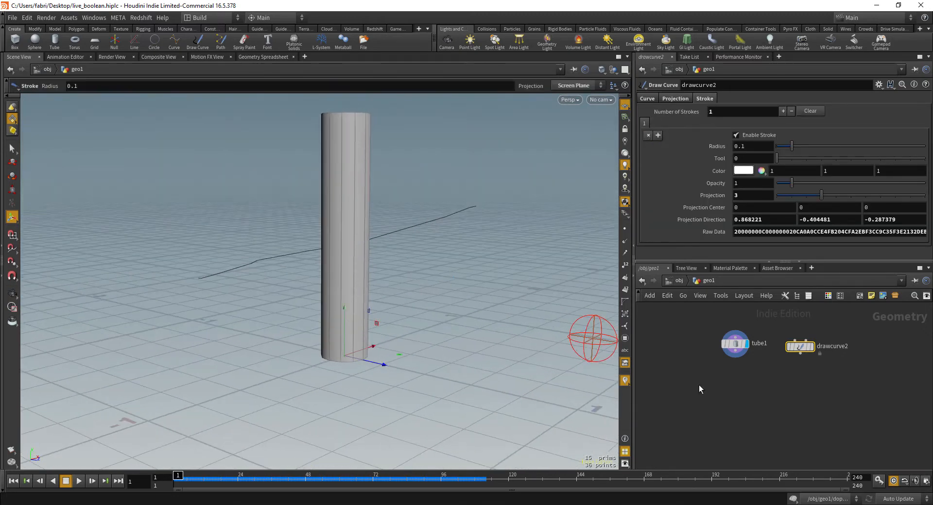
key(Tab)
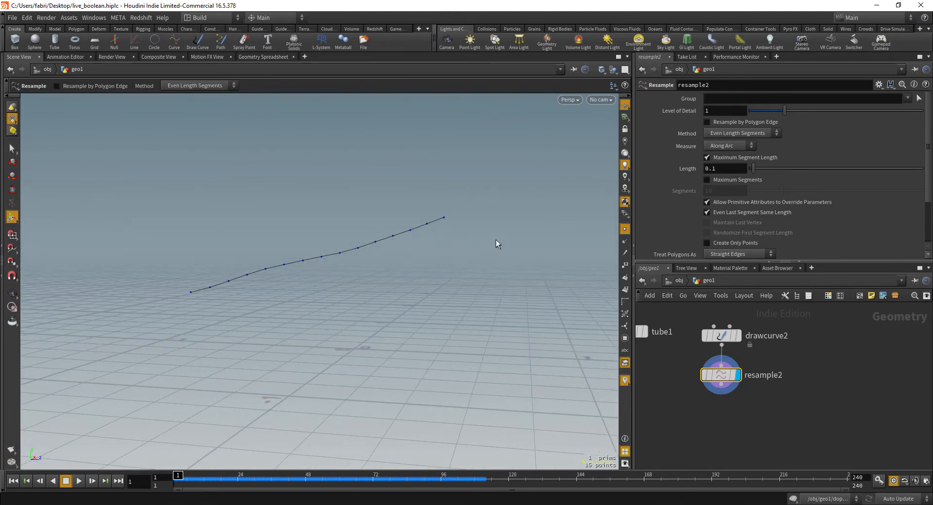
Set the Resample length to 0.05 and extrude the curve into a sheet with PolyExtrude.
click(724, 168)
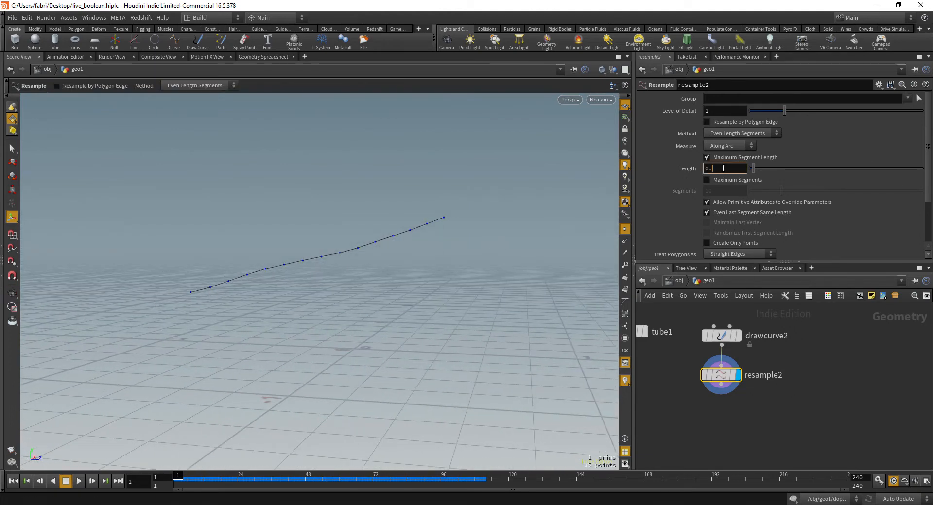
text(0.05)
text(poly)
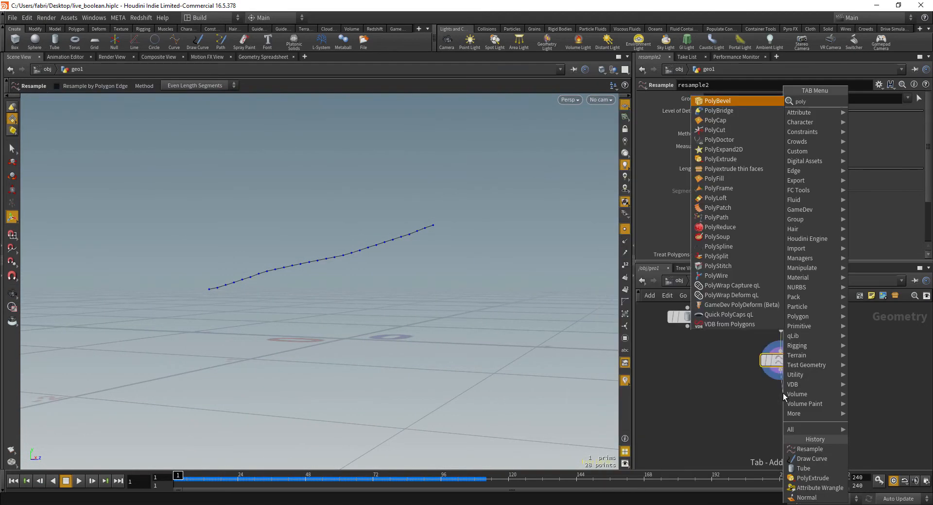
click(720, 159)
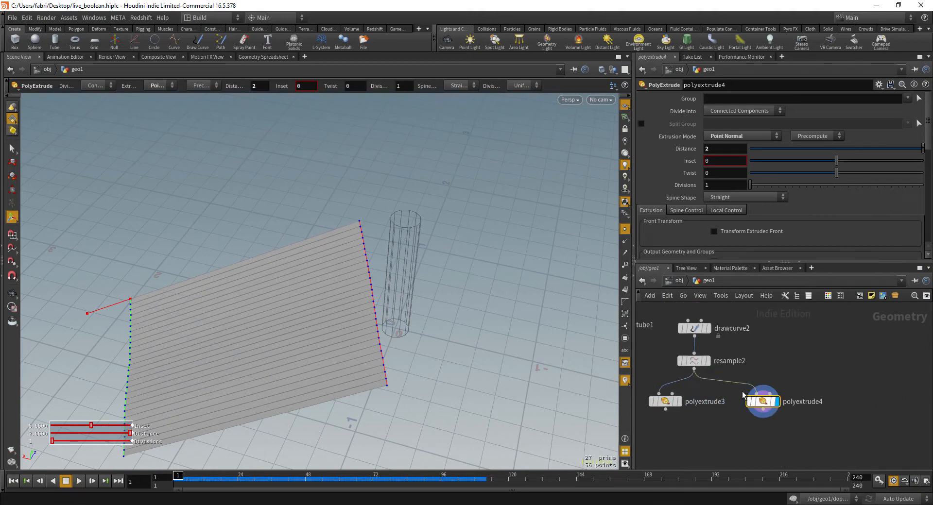
click(725, 149)
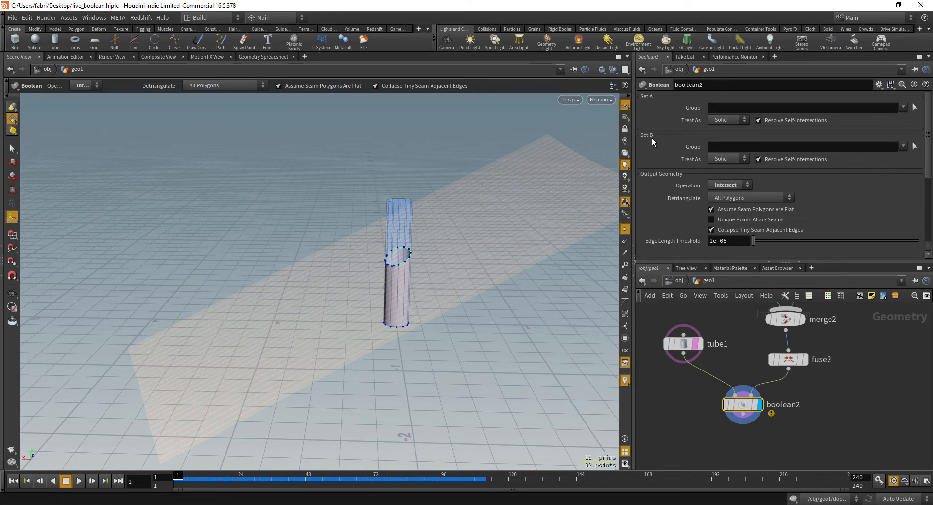
Set the Boolean to treat B as surface, use Shatter, and detriangulate no polygons.
click(728, 159)
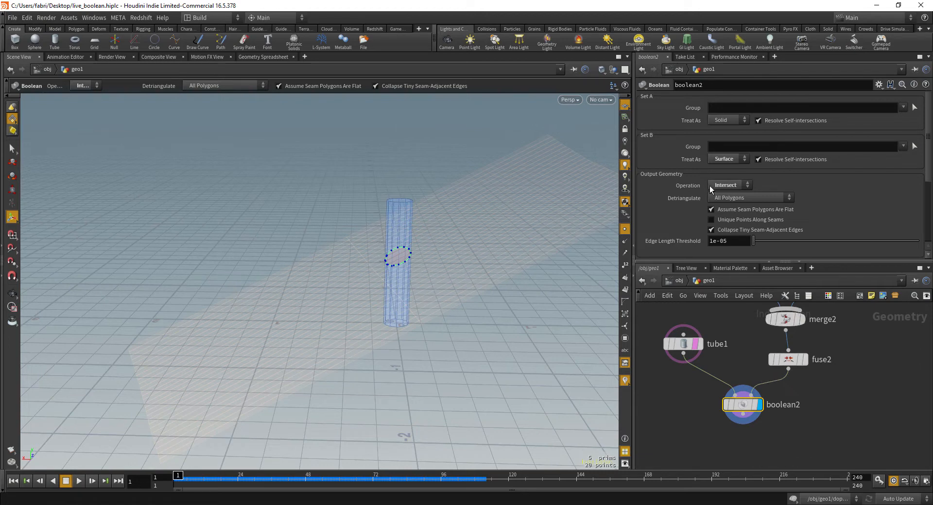
click(729, 185)
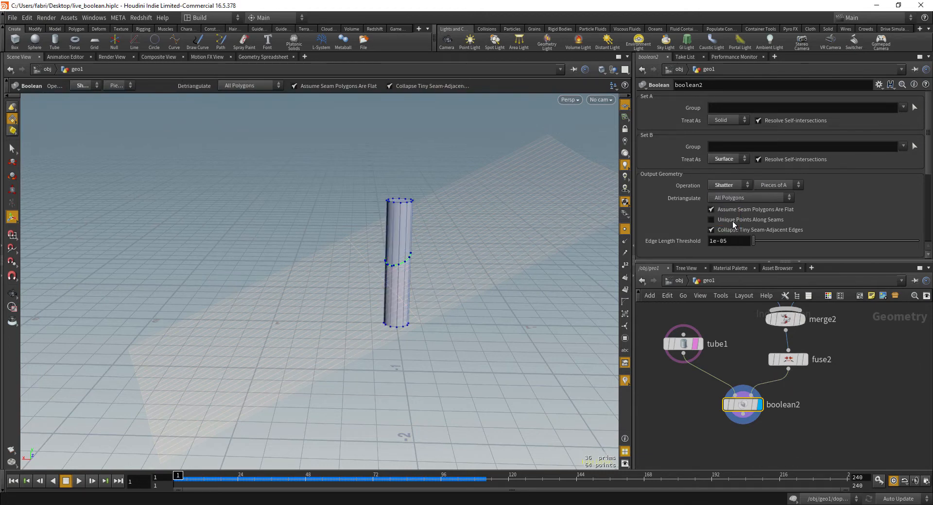
click(749, 197)
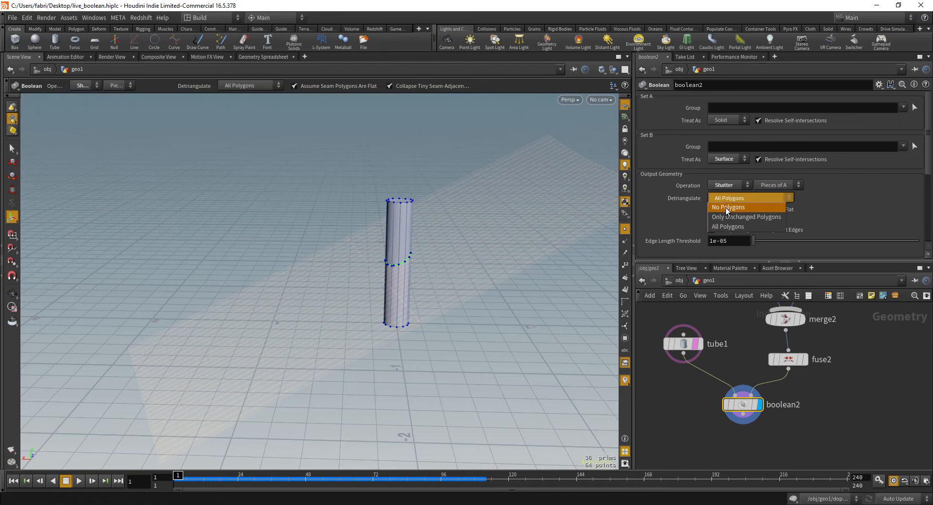
click(728, 207)
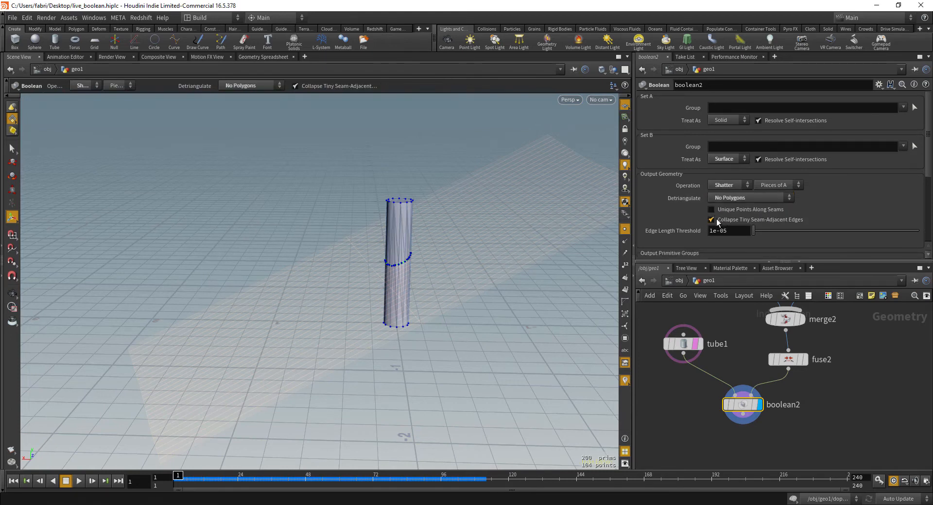
mouse_move(737, 222)
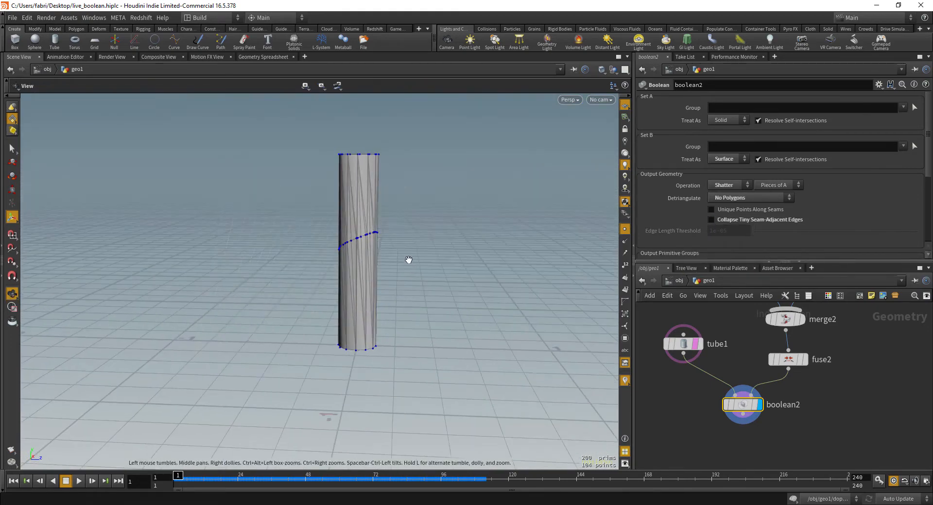
drag(408, 260, 443, 332)
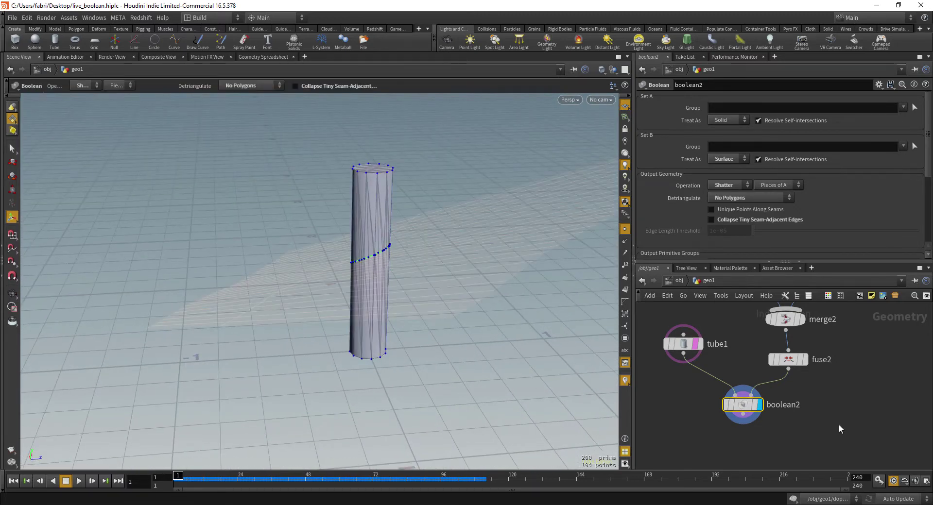
key(Tab)
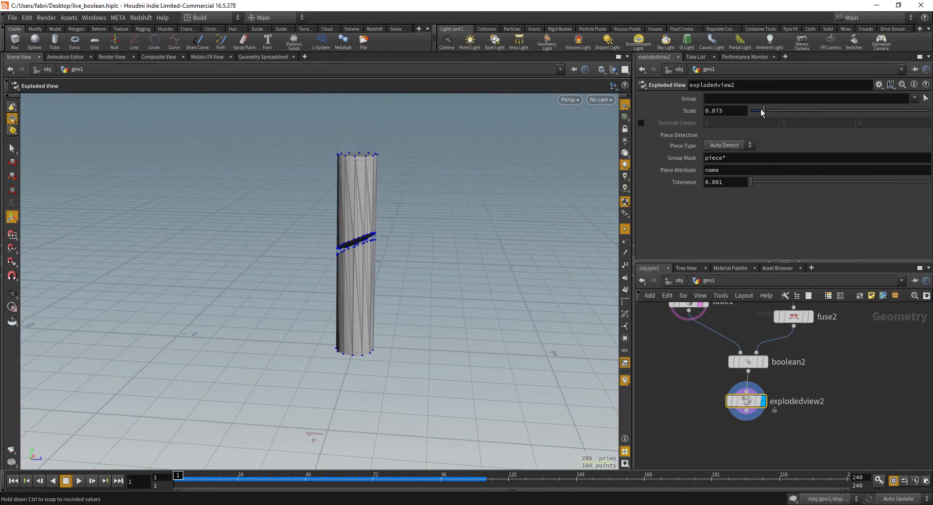
Drag the Exploded View scale to about 0.073 to separate the pieces.
drag(761, 111, 770, 110)
text(co)
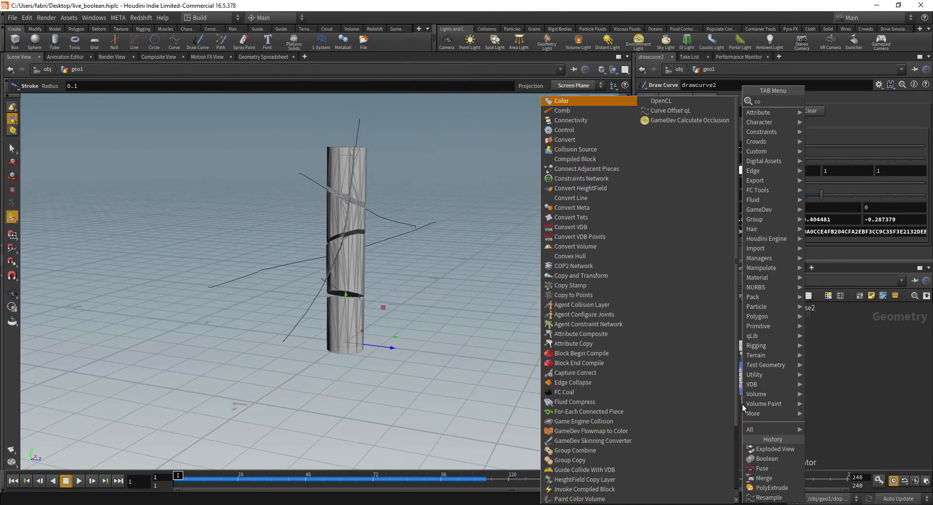
Add a Connectivity node and rename its attribute to 'island'.
click(571, 120)
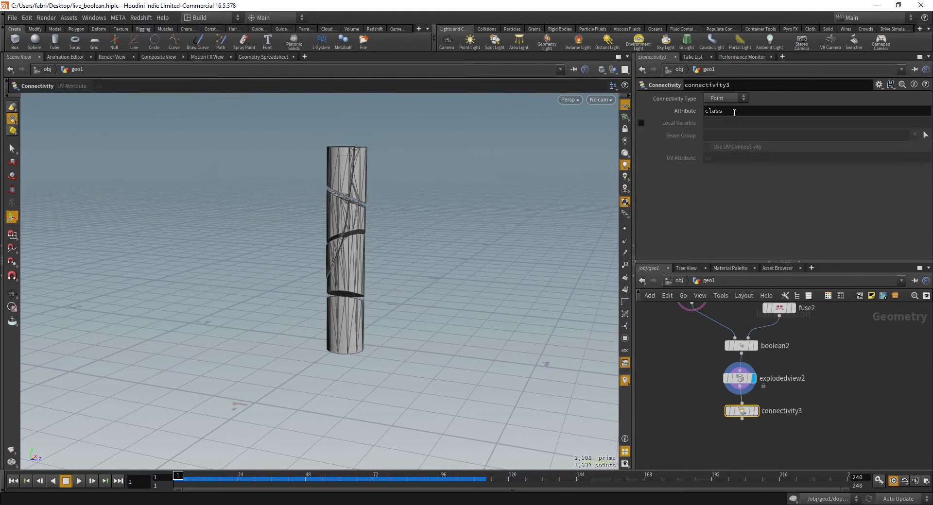
click(725, 97)
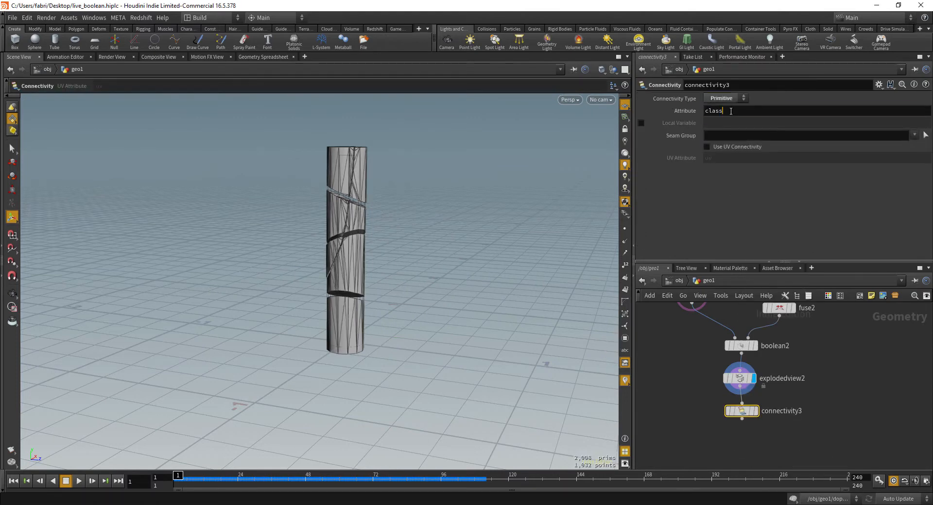
double_click(713, 111)
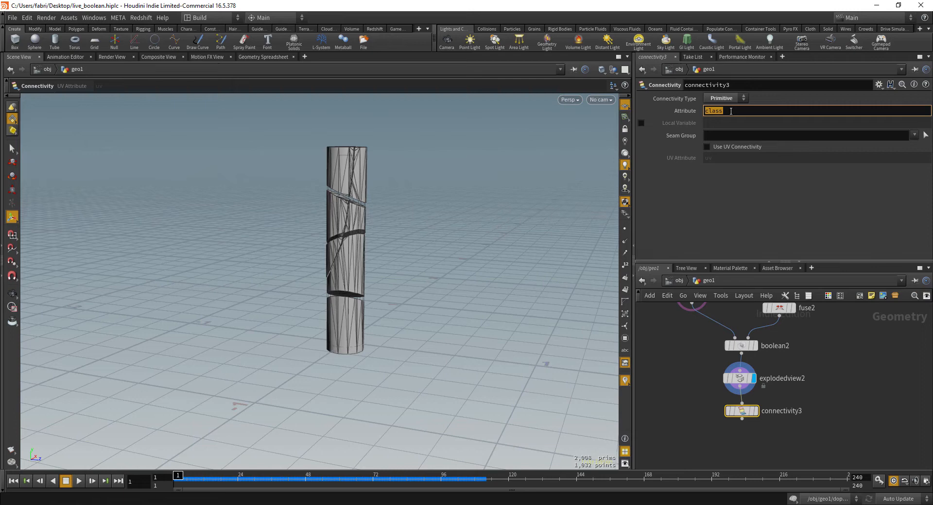
text(island)
text(col)
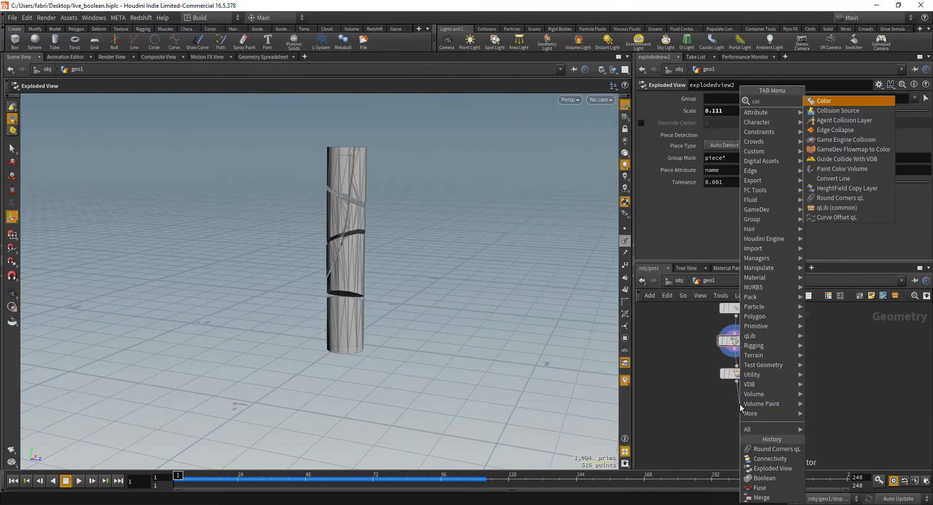
Add a Color node giving random colours from the 'island' attribute.
click(823, 100)
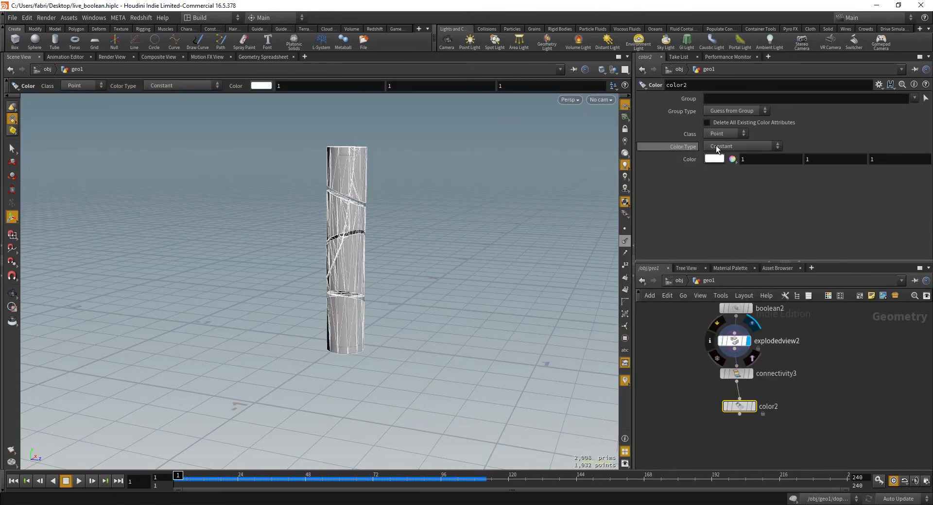
click(742, 146)
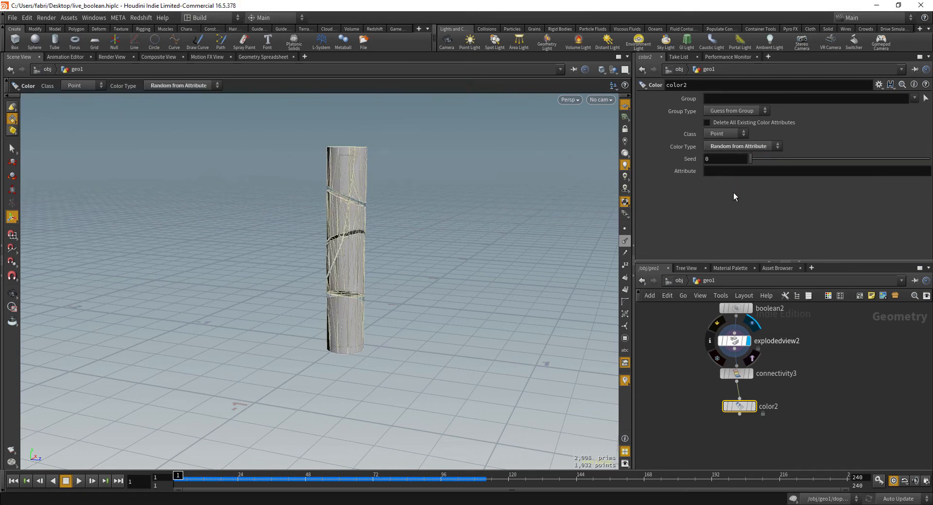
click(793, 171)
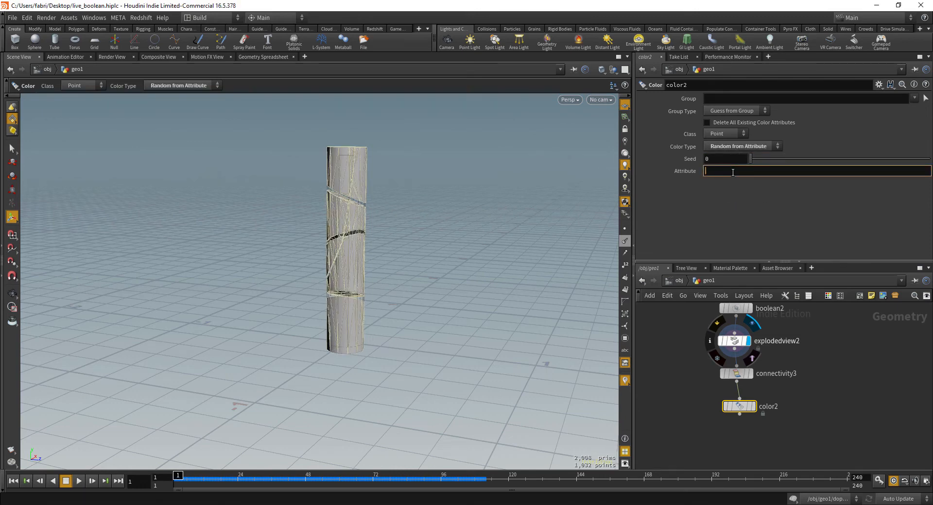
text(island)
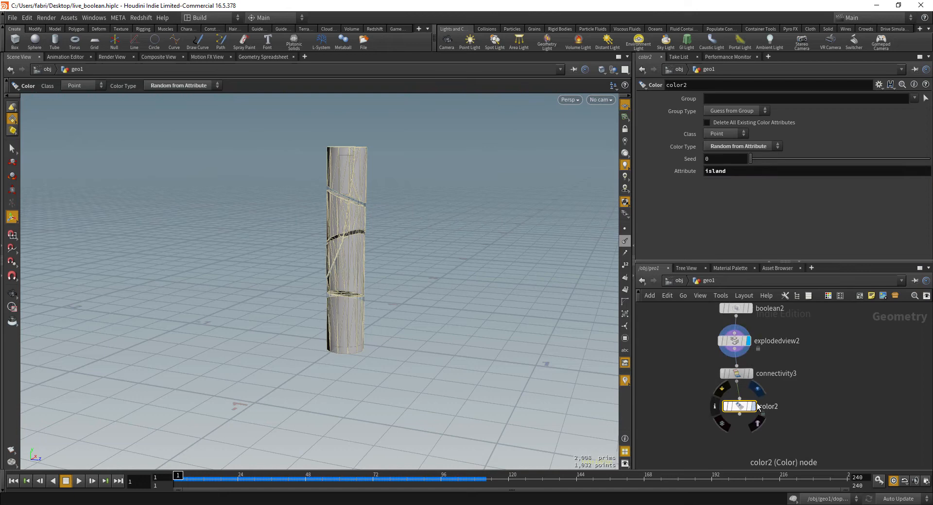
click(726, 134)
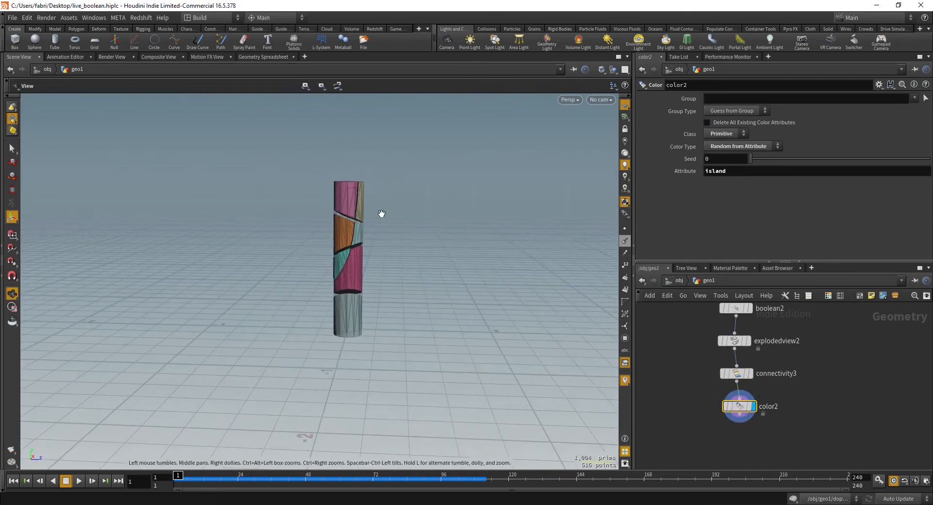
drag(381, 214, 299, 211)
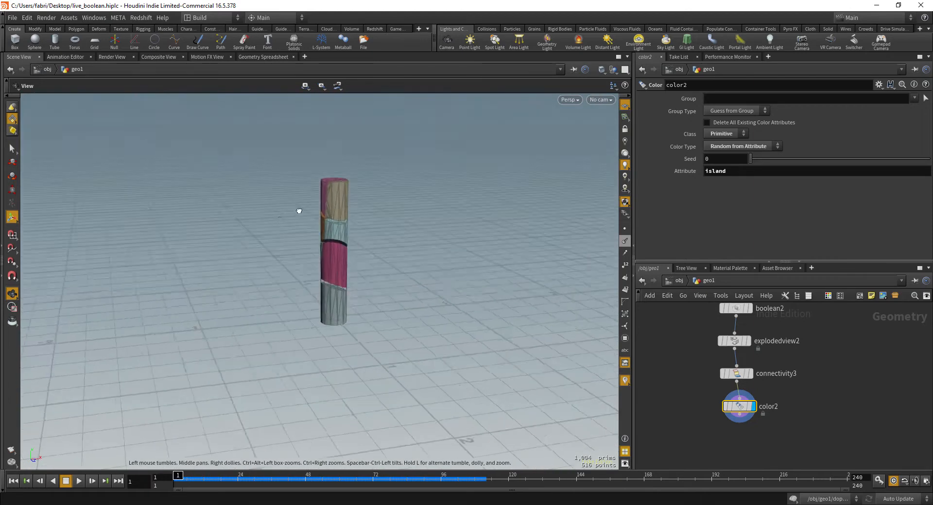
drag(299, 210, 417, 214)
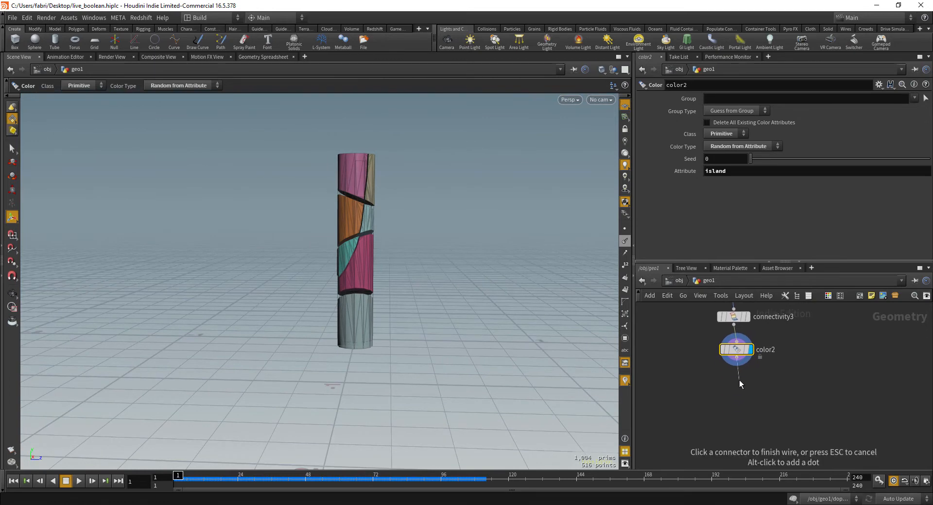
Add an Assemble node and an Attribute Delete removing the 'name' attribute.
key(Tab)
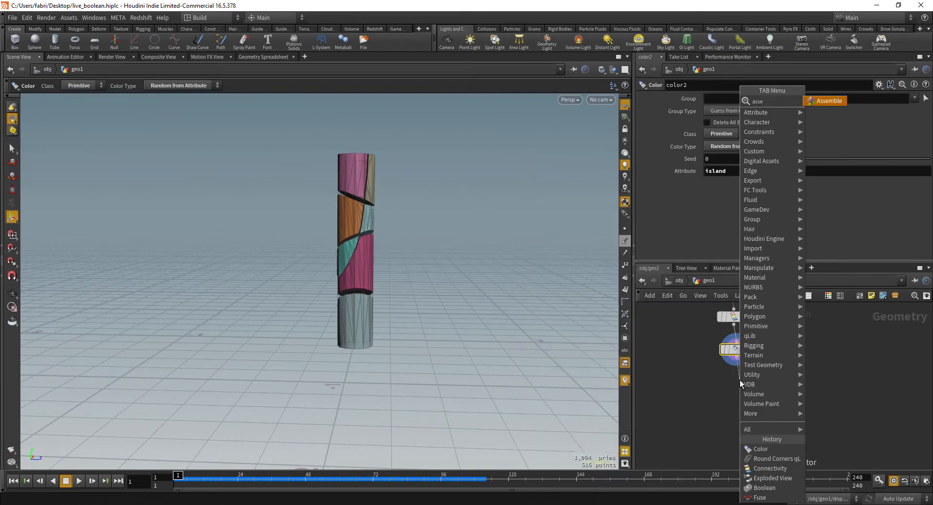
click(824, 101)
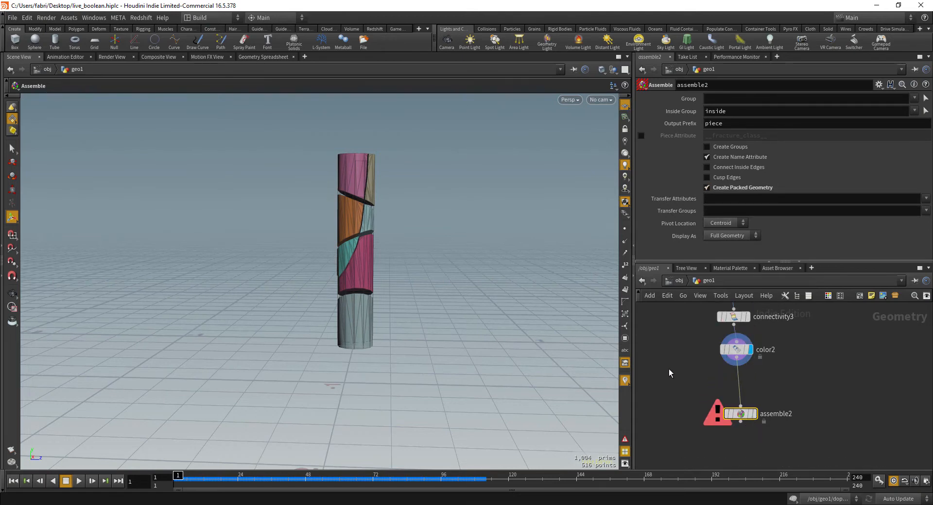
key(Tab)
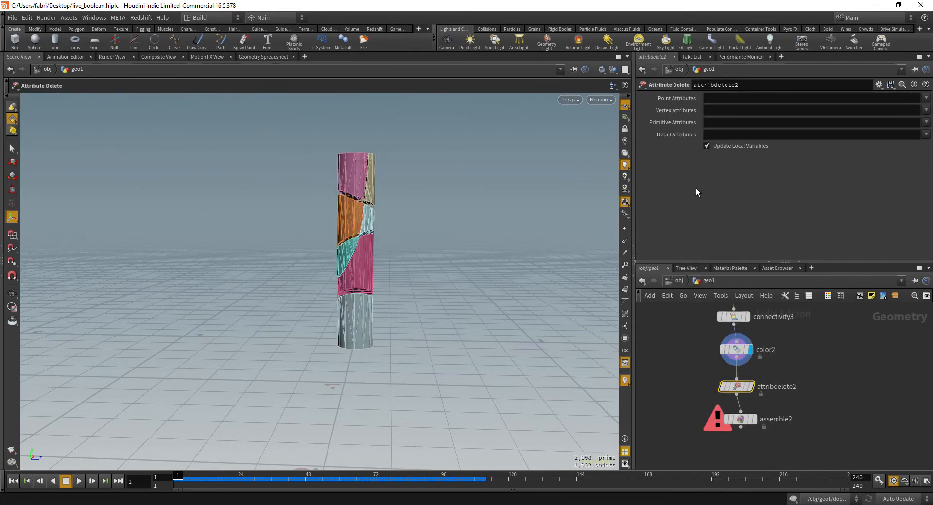
text(name)
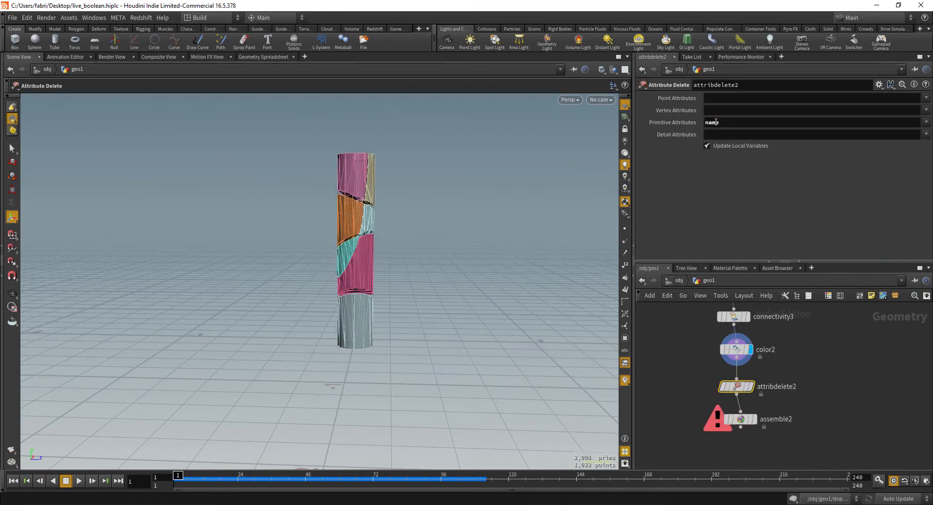
click(737, 419)
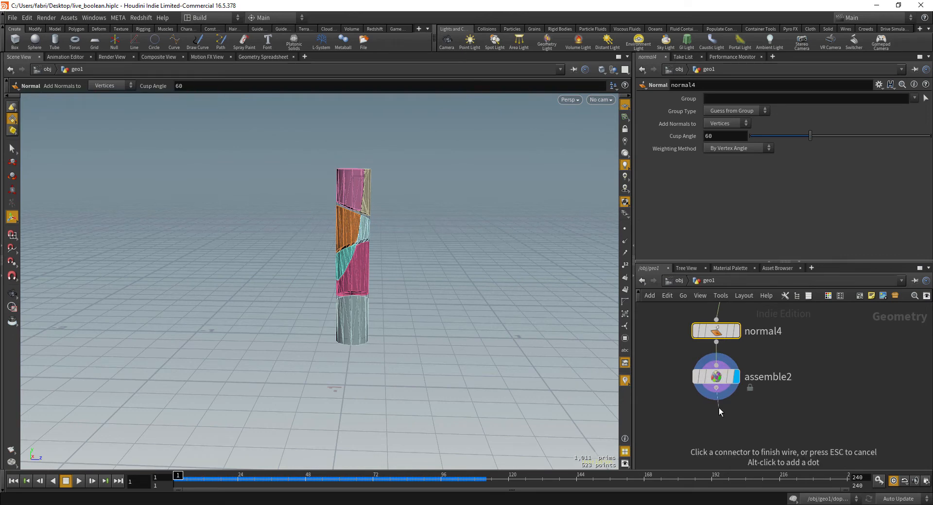
Add a DOP Network below assemble2 and enter it.
click(719, 408)
text(dopnet)
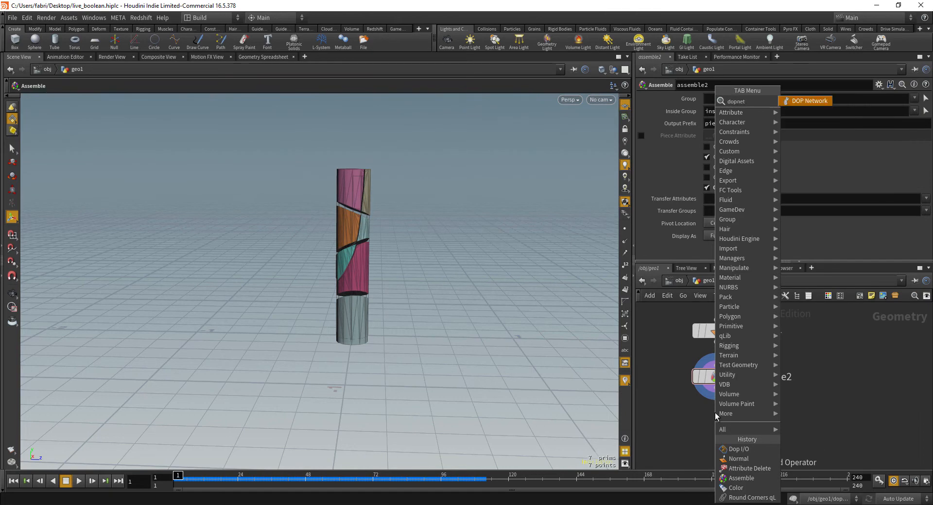
click(809, 101)
text(gra)
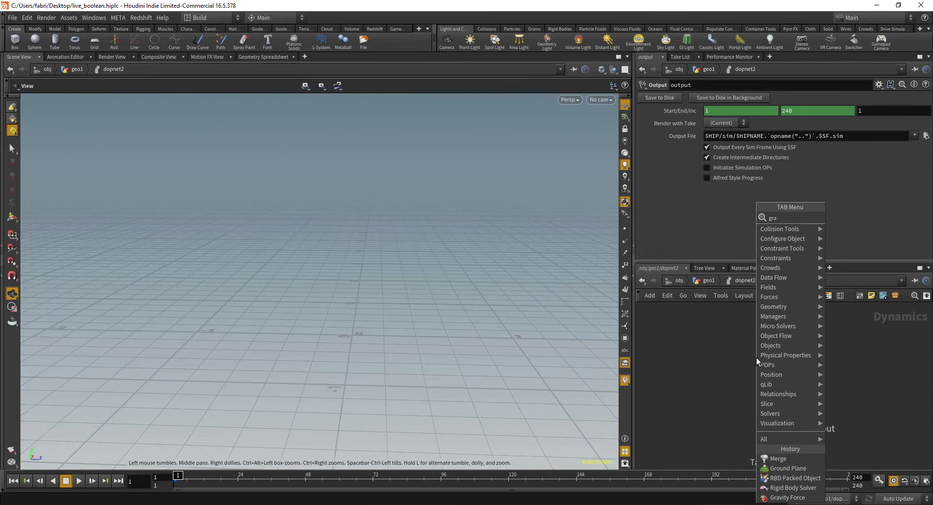
Add a Gravity Force and an RBD Packed Object with its Geometry Source set.
click(782, 498)
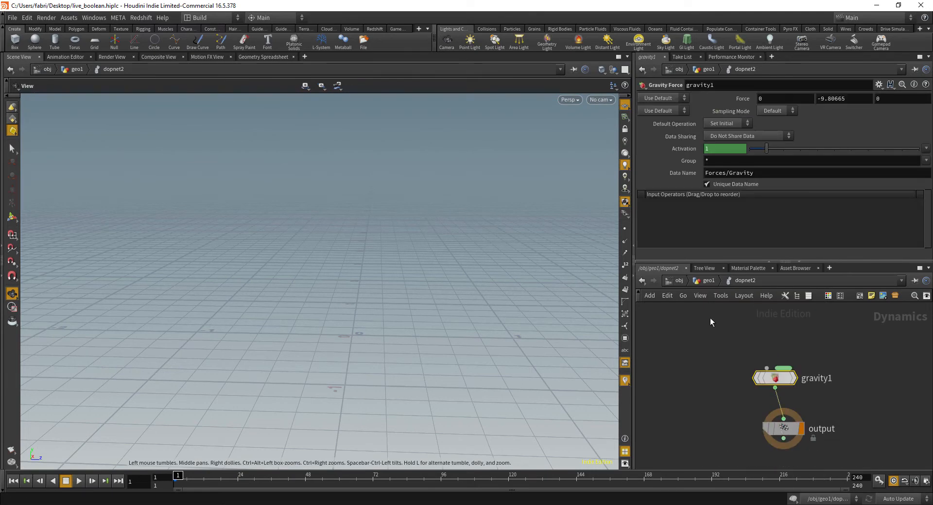
text(rbd)
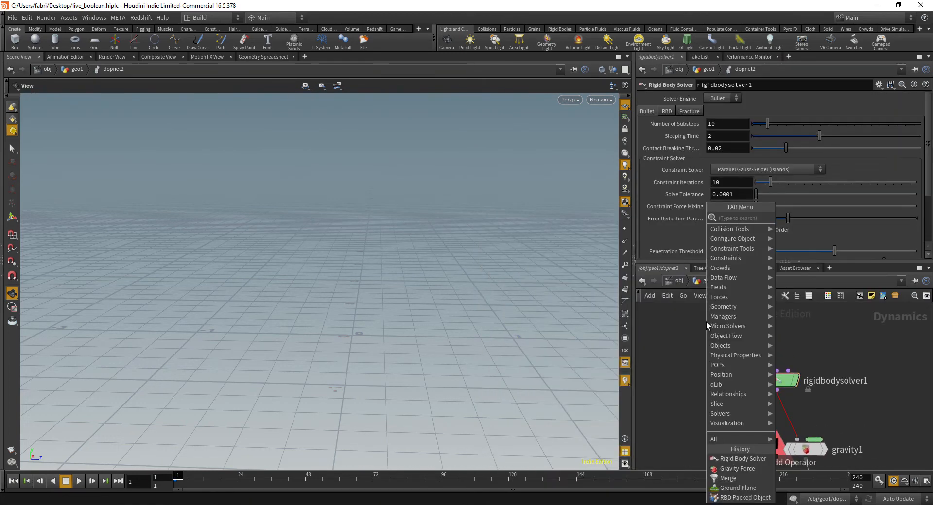
click(747, 497)
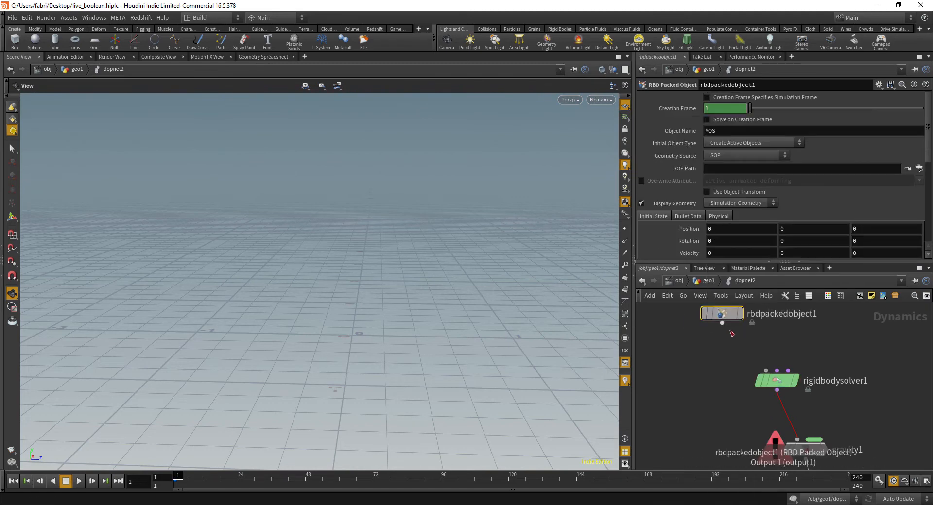
click(746, 155)
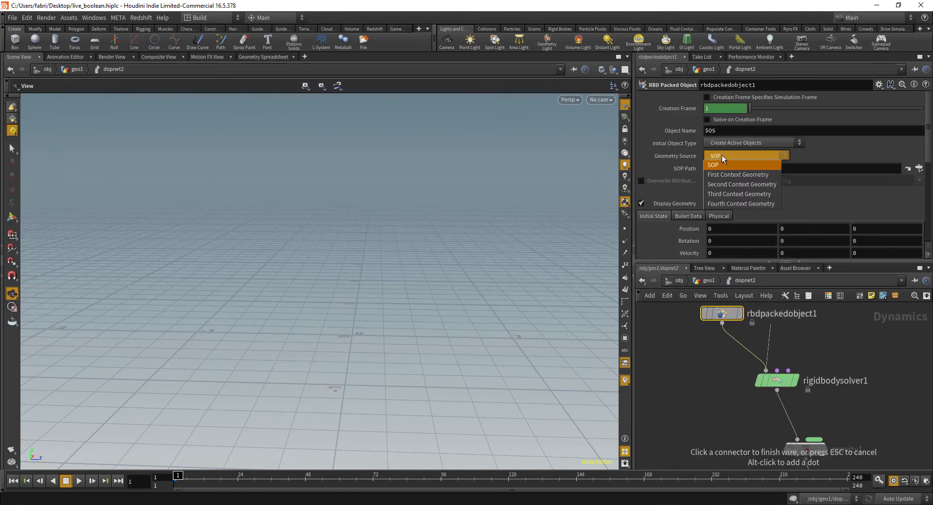
click(737, 174)
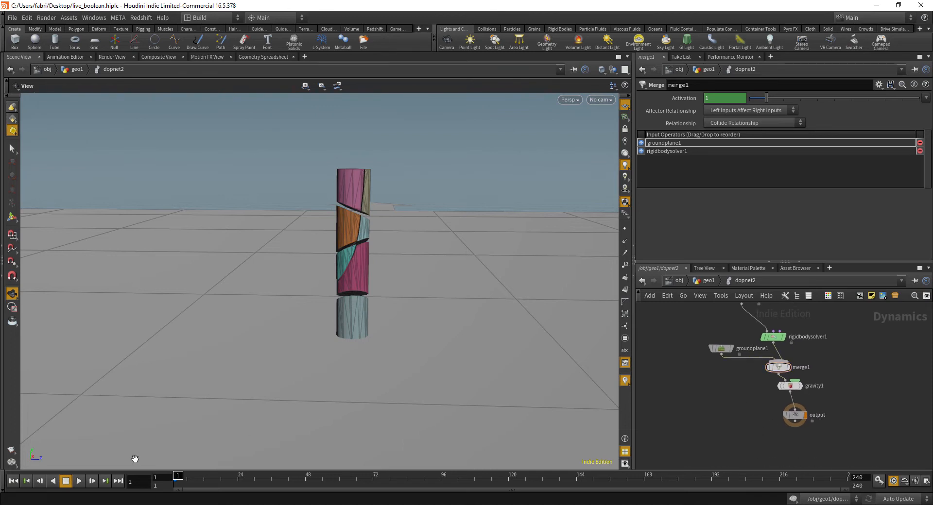
Return to the drawn curve, add another slicing stroke across the tube, and run the simulation.
click(78, 481)
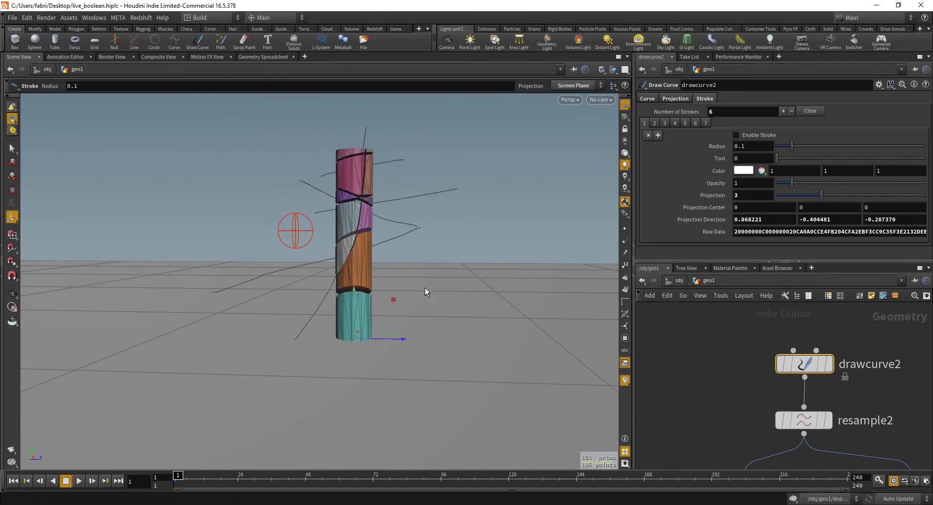
drag(297, 231, 425, 249)
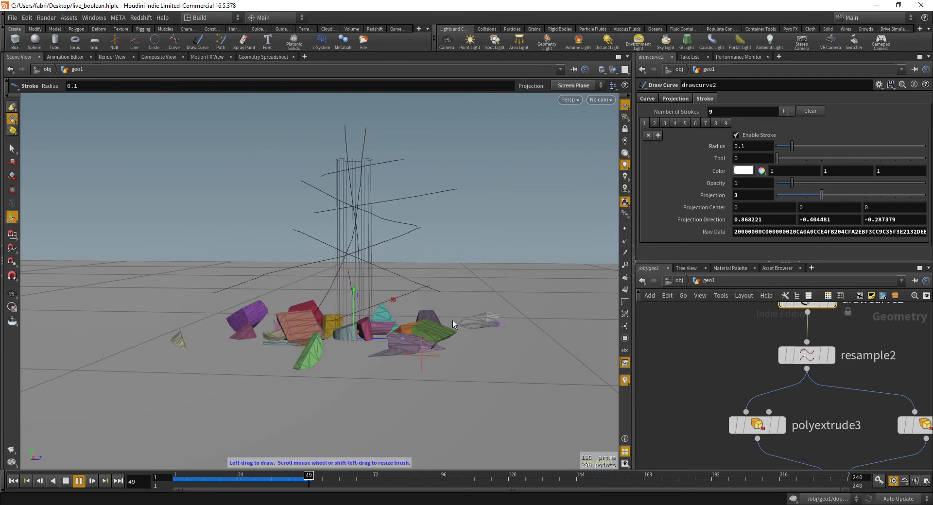
click(78, 481)
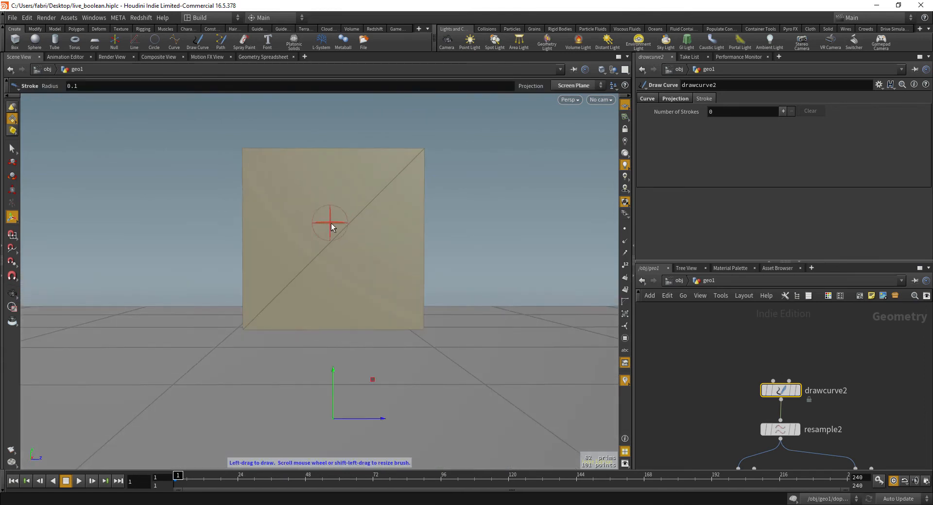
Draw one closed loop around the box face centre, redrawing it once.
drag(330, 226, 368, 256)
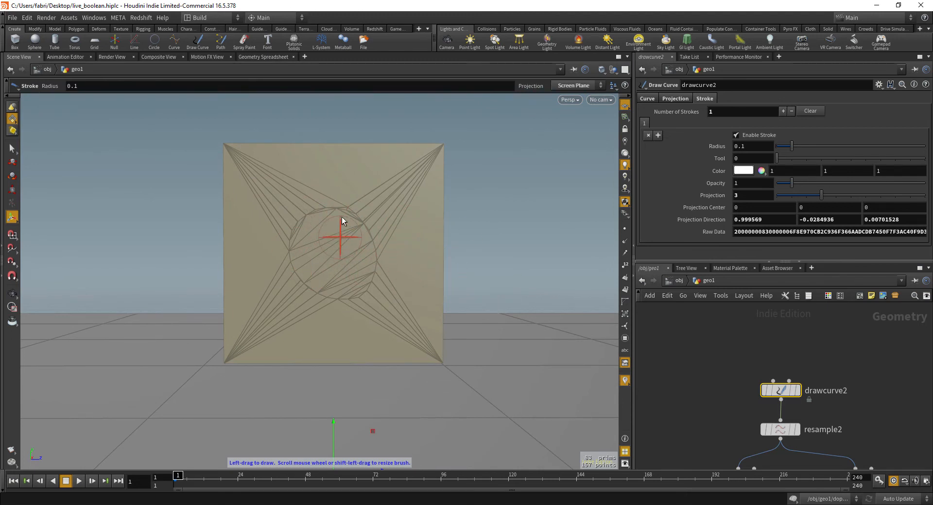
drag(333, 215, 362, 304)
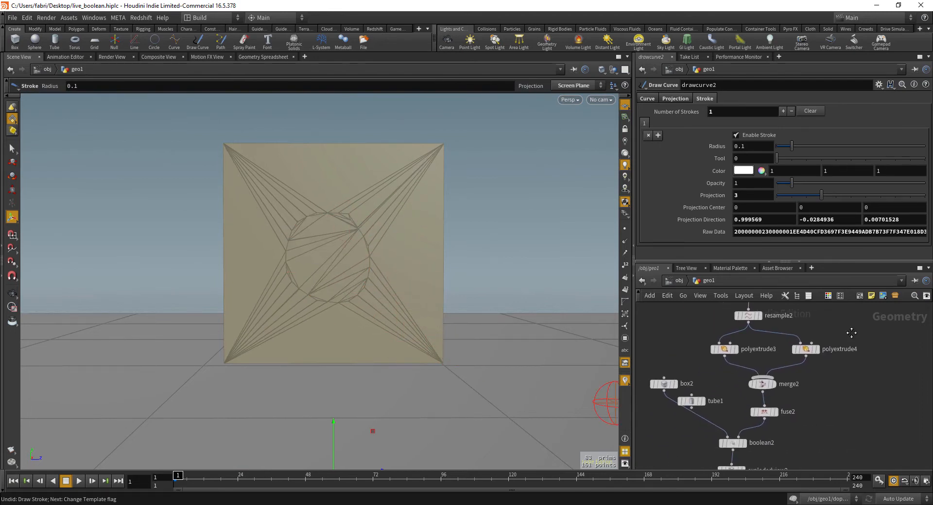
Add a Connectivity node on the resampled curve, rename its attribute to 'island', and search 'for loo'.
click(680, 332)
text(conne)
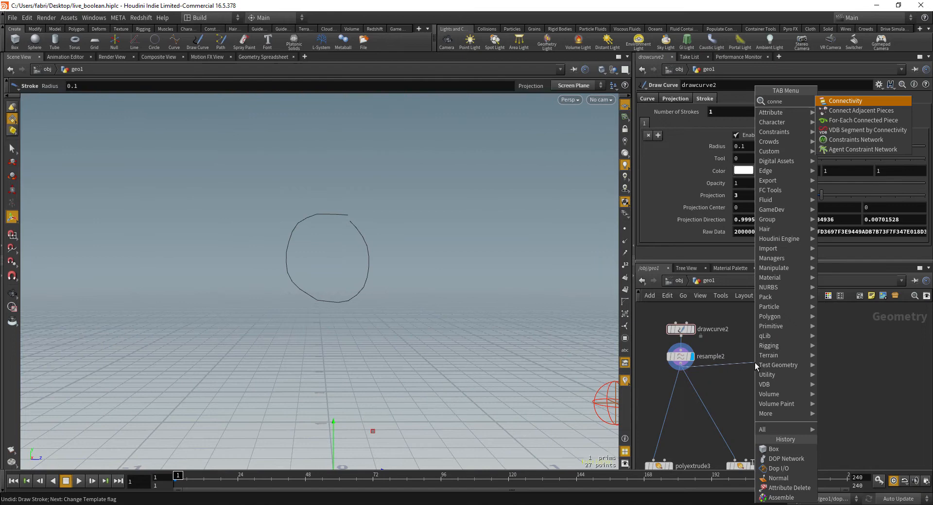
click(845, 100)
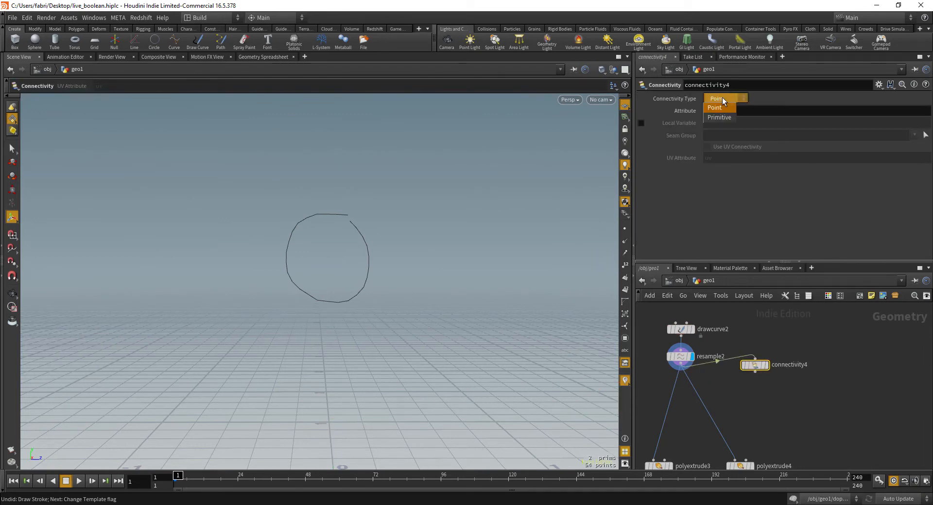
click(719, 117)
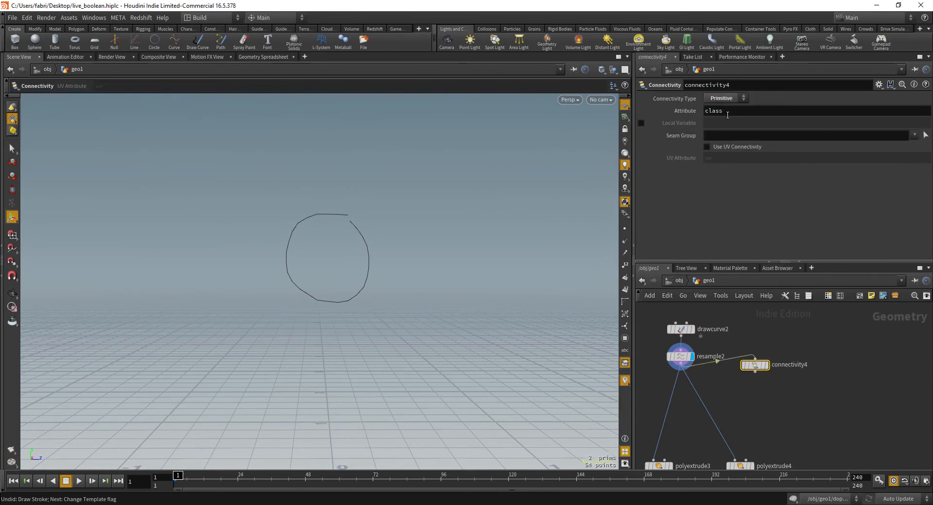
double_click(713, 111)
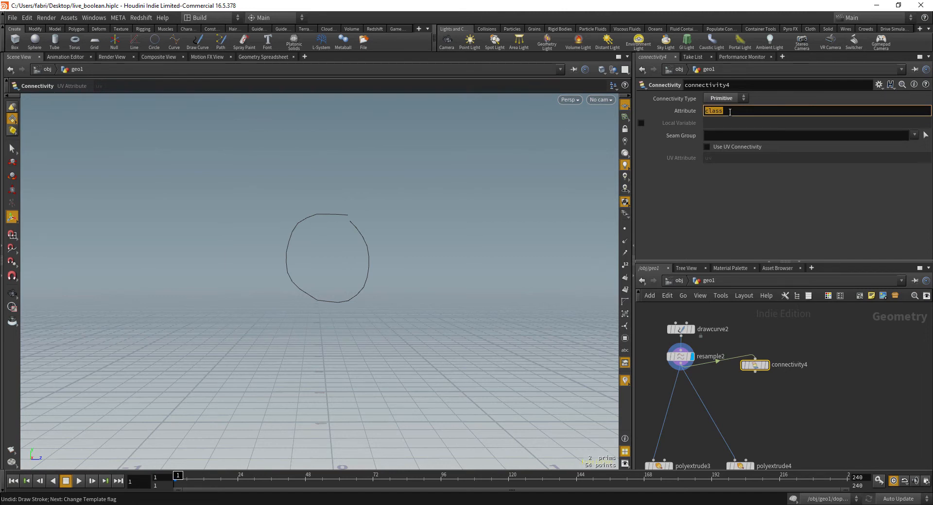
text(island)
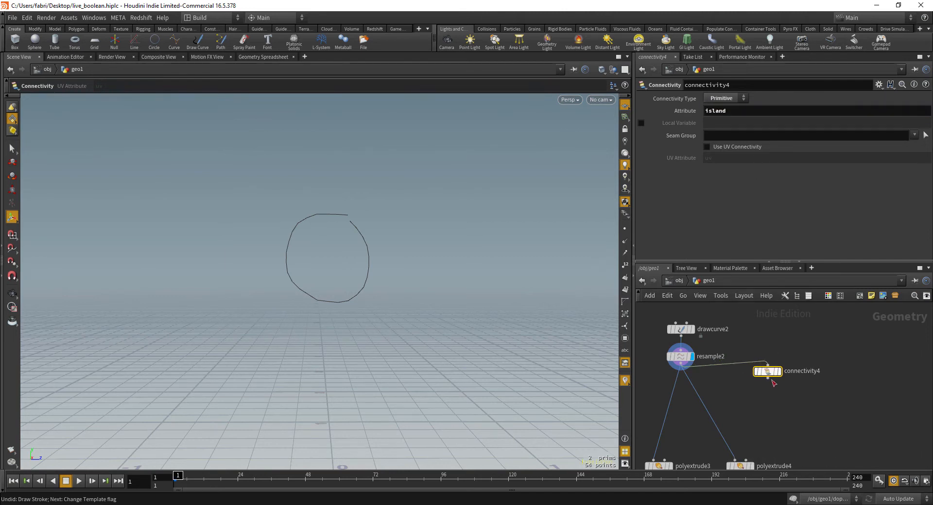
key(Tab)
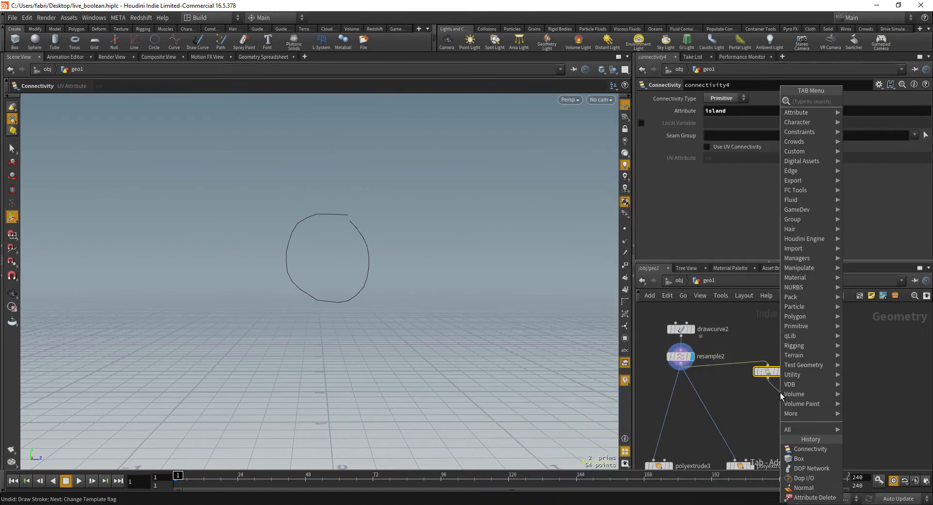
text(for loo)
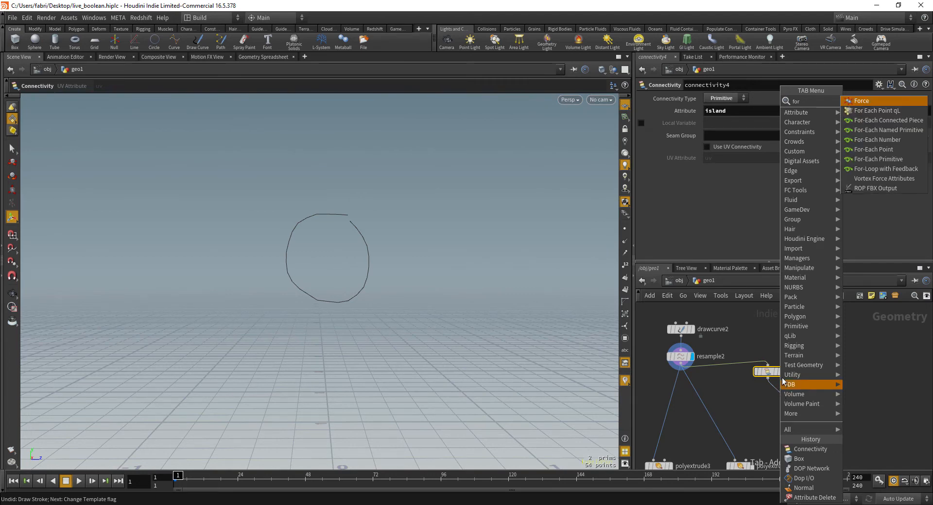
mouse_move(900, 140)
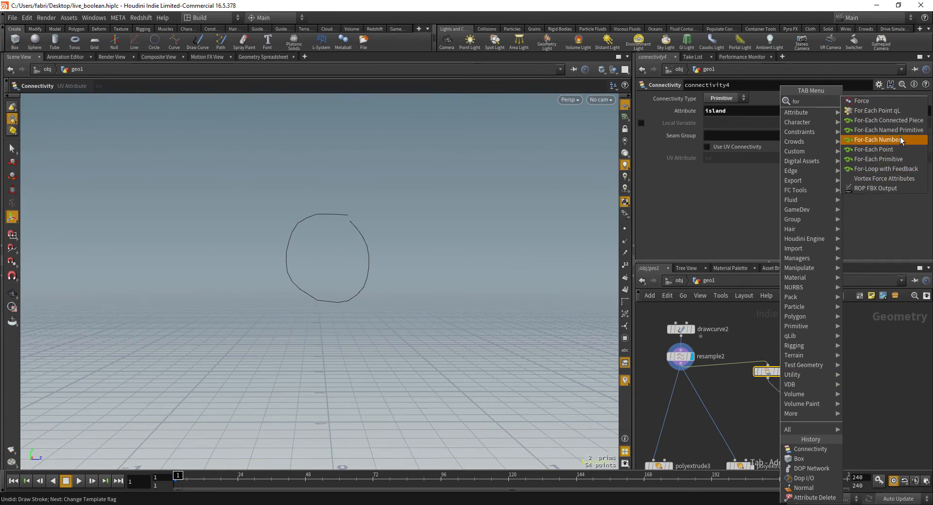
mouse_move(883, 120)
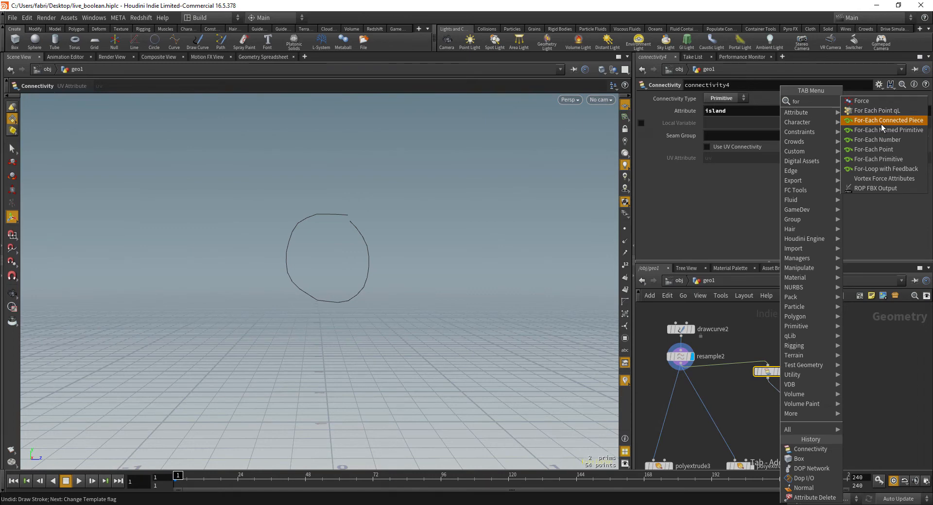
Add a For-Each Connected Piece loop fed by the second Connectivity node.
click(888, 120)
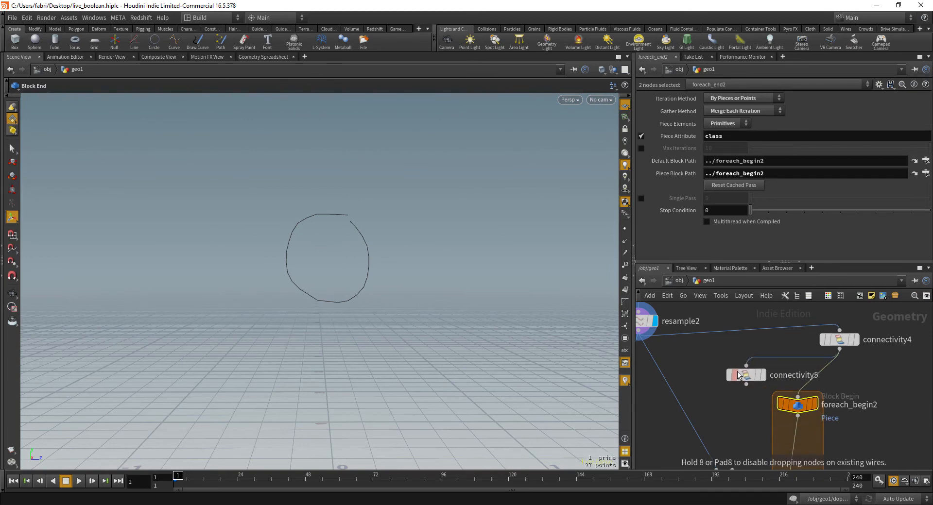
click(656, 321)
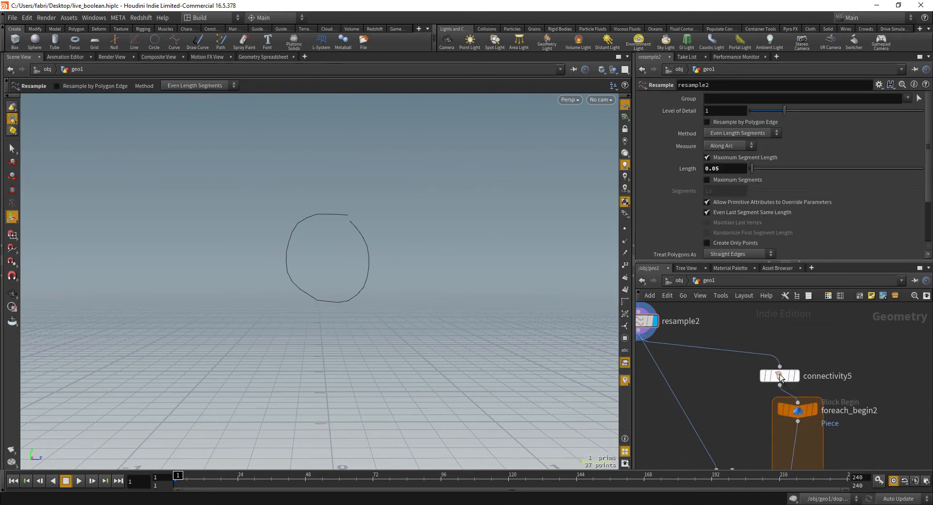
click(779, 376)
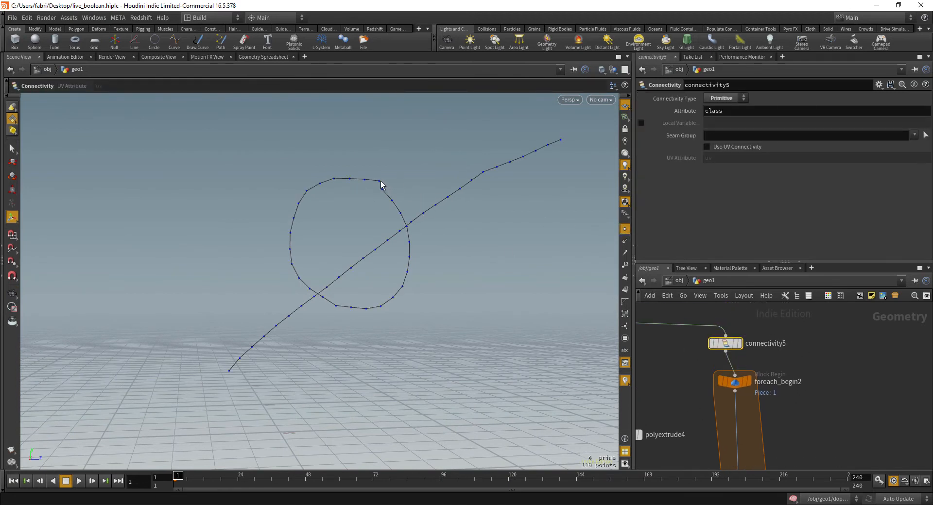
mouse_move(442, 210)
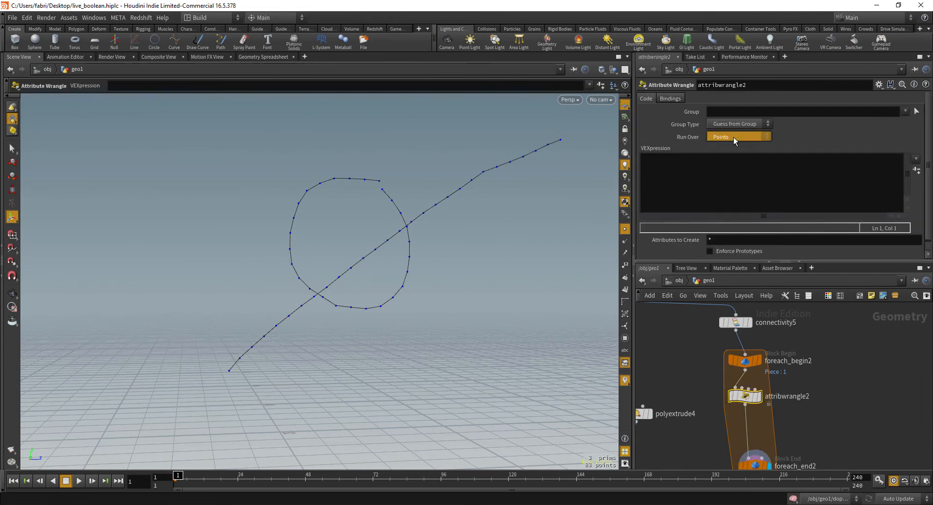
Run the wrangle on detail and compute the distance between each stroke's first and last points.
click(738, 137)
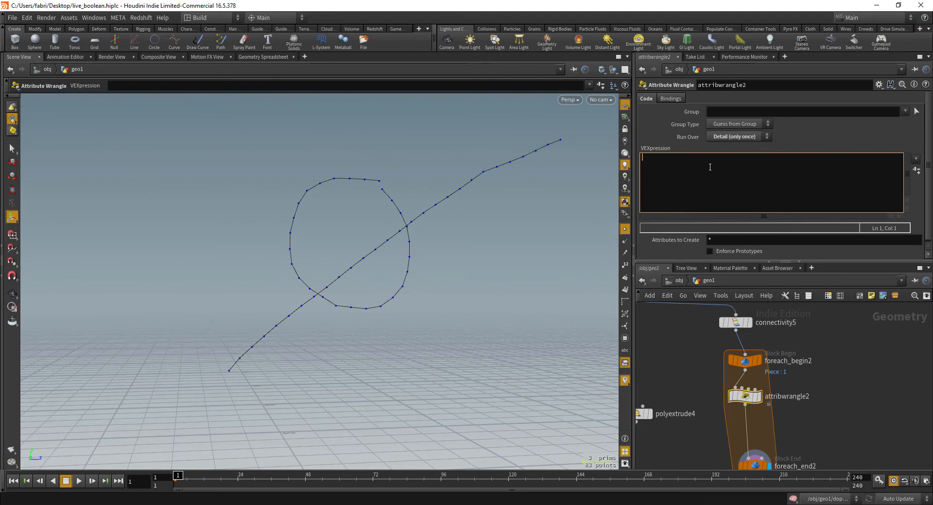
text(vector)
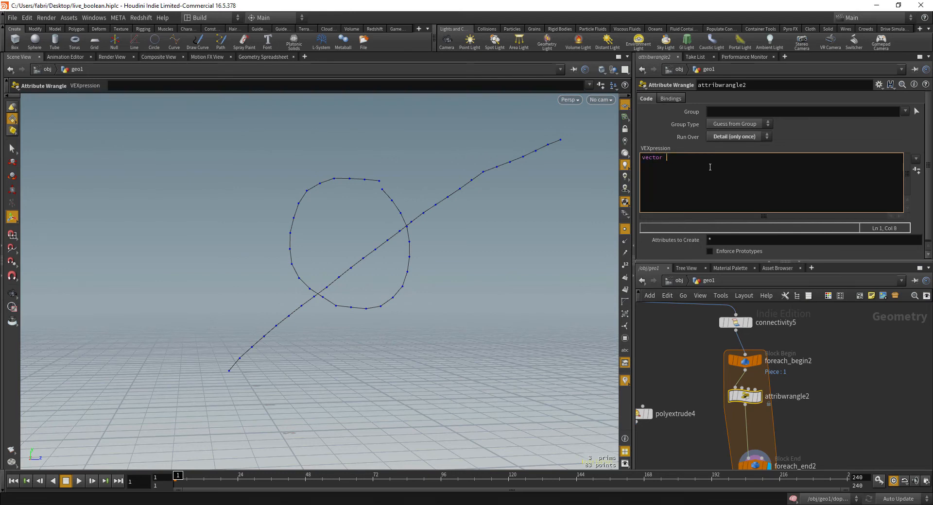
text(pt1 = po)
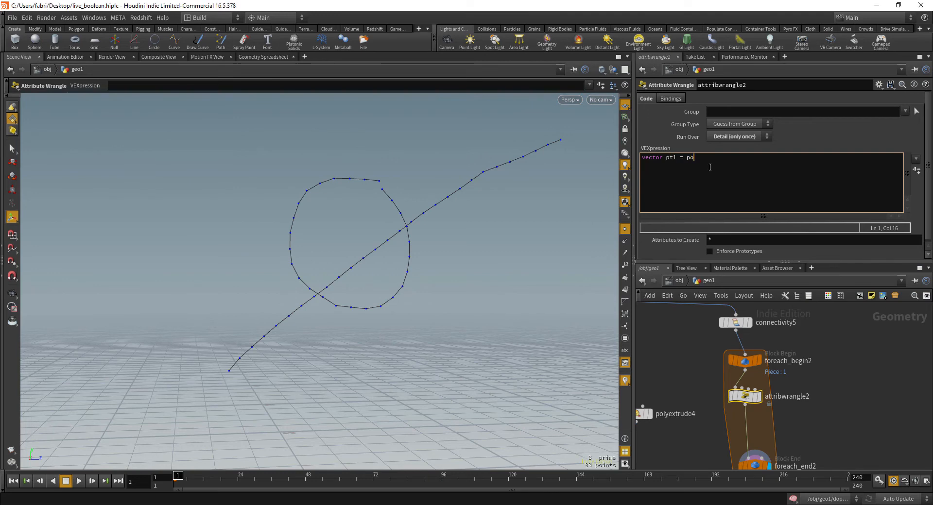
text(int(0, "P",)
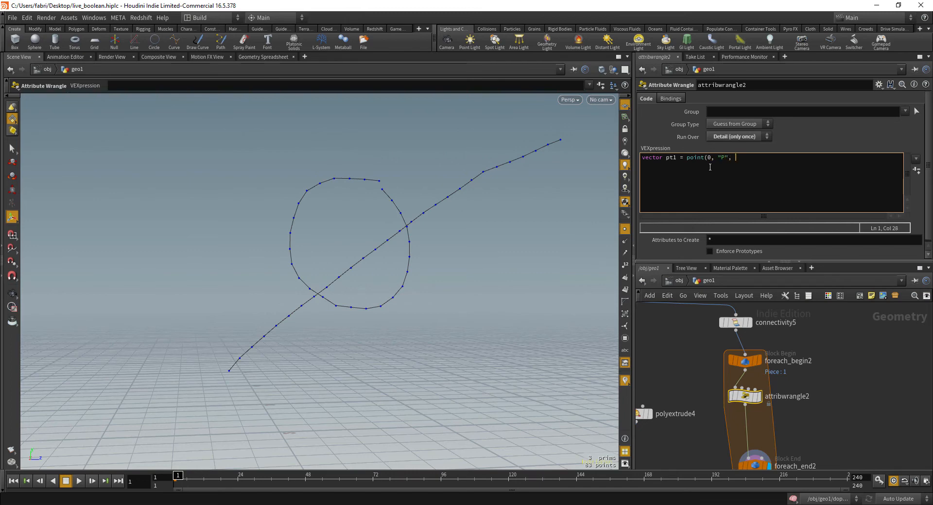
text(0);)
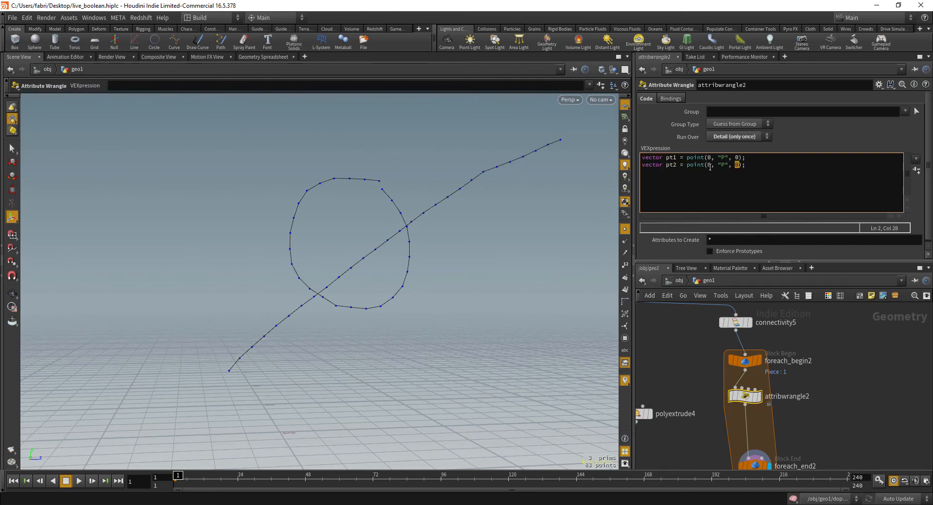
text(npoints()
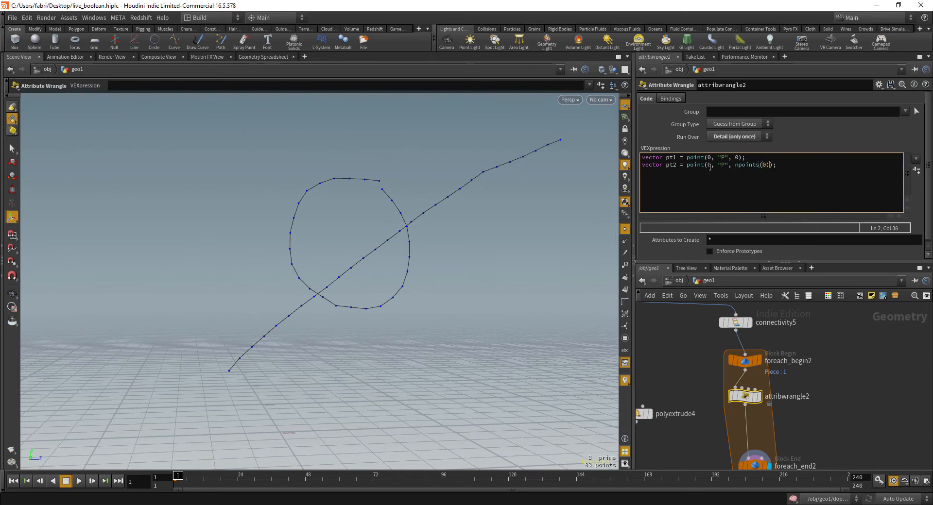
text(-1)
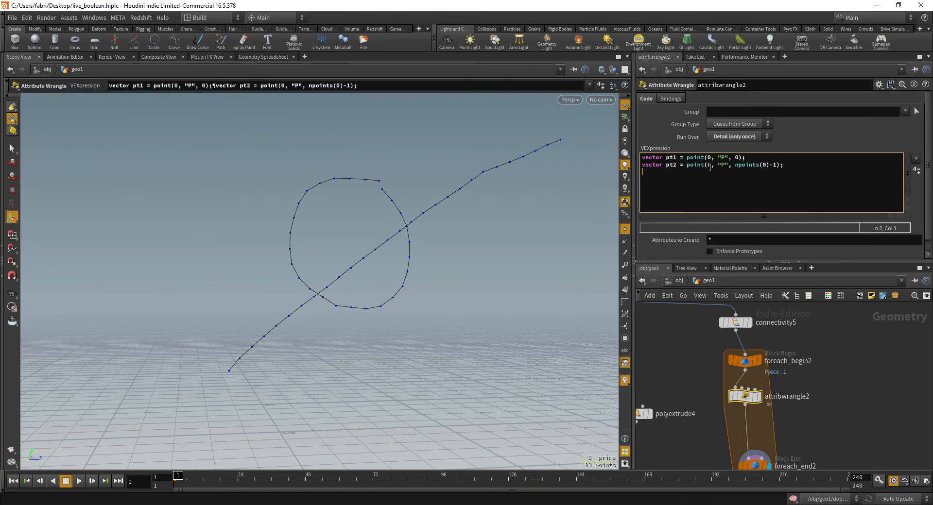
text(float)
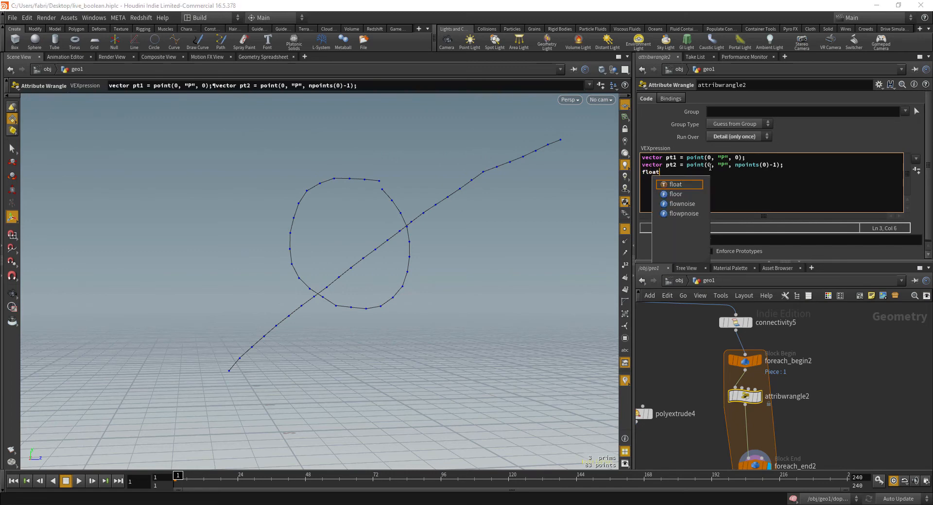
text(dist =)
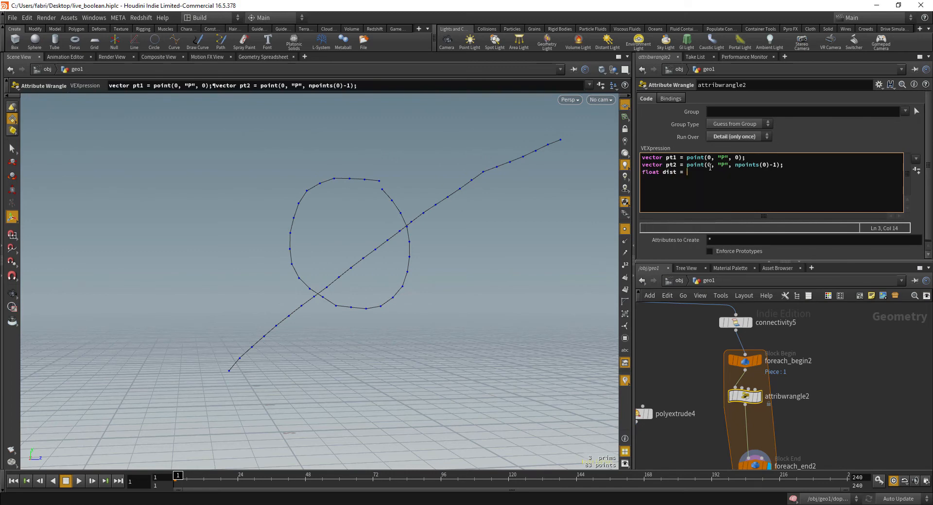
text(pt1-pt2)
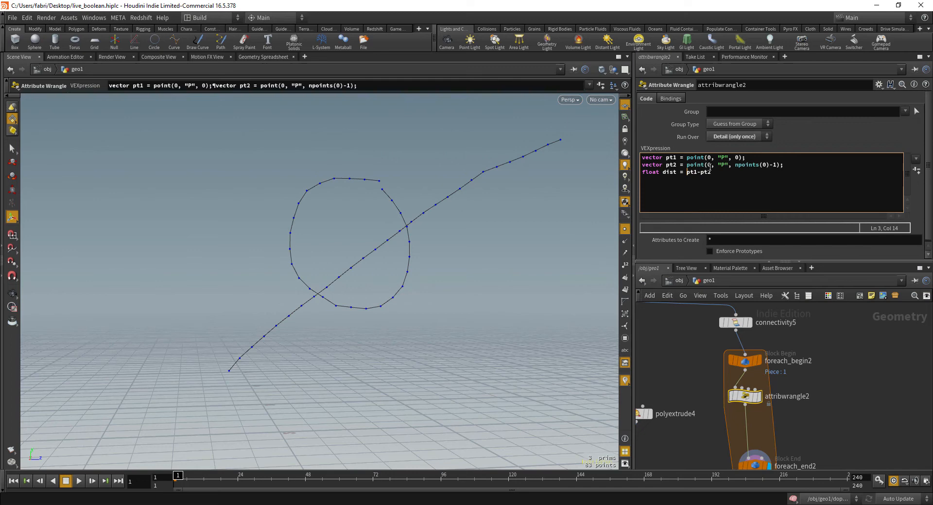
text(lnegth)
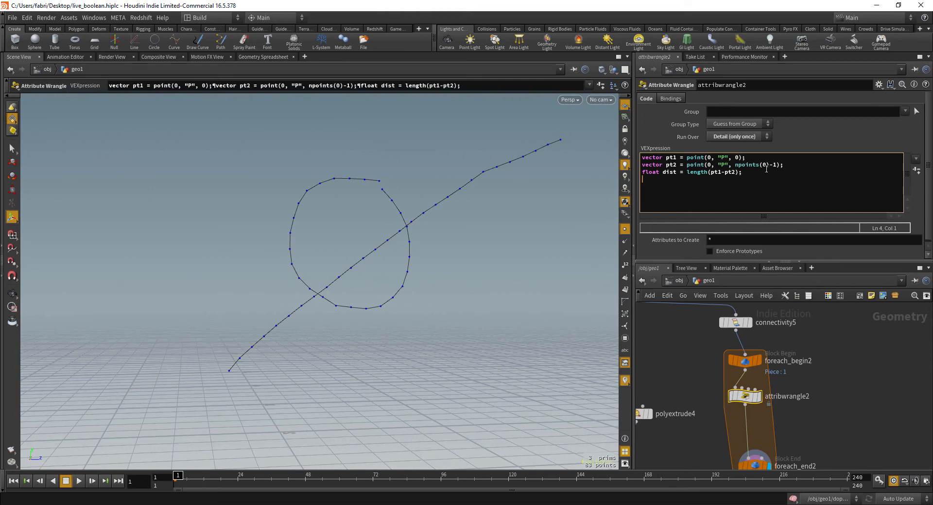
Set detail attribute close to 1 when dist <= chf("auto_close_dist"), with Auto Close Dist 0.1.
text(if()
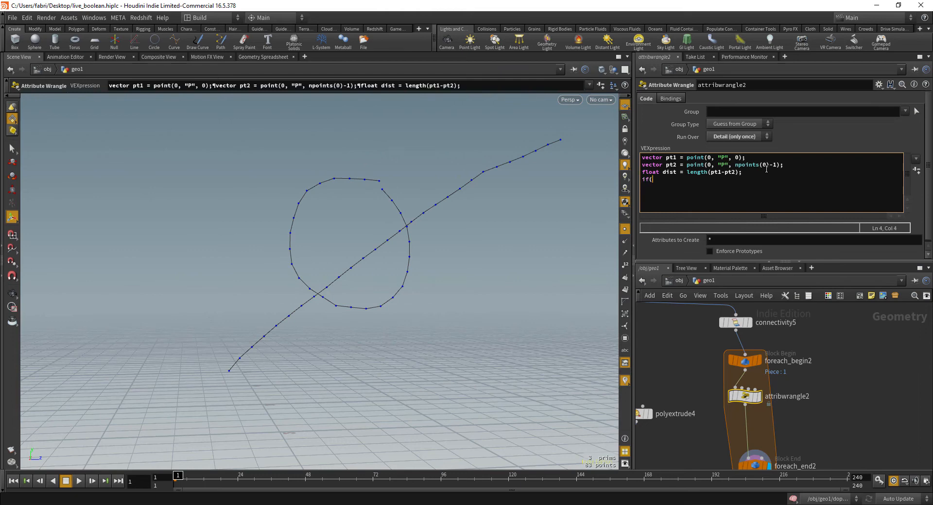
text(dist<)
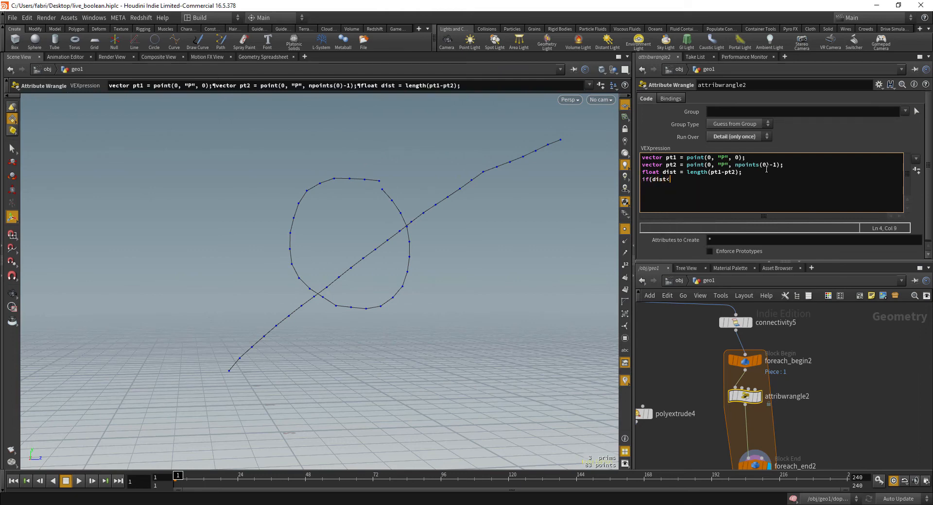
text(=)
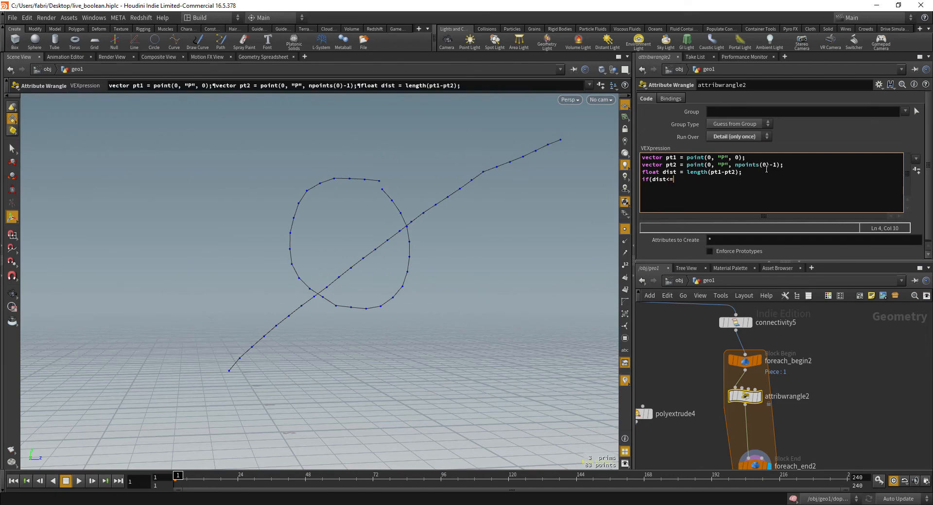
text(chf)
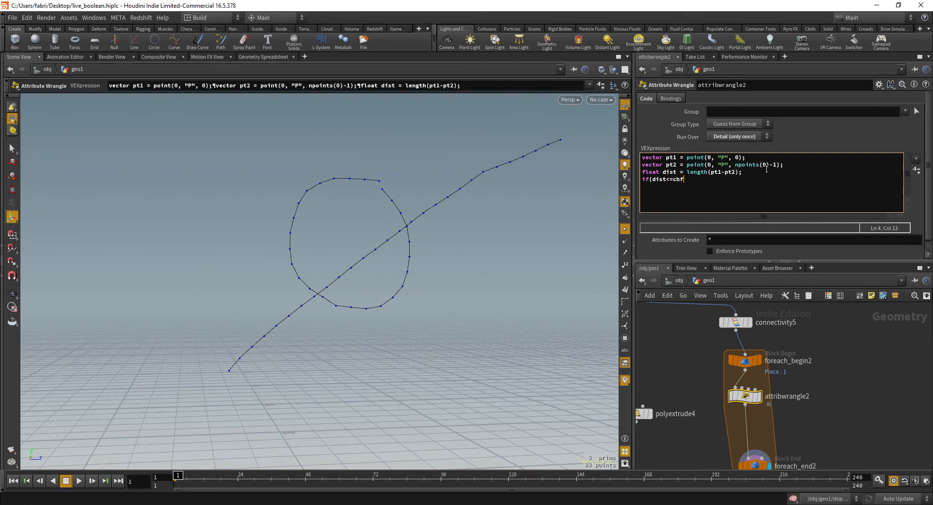
text(("a)
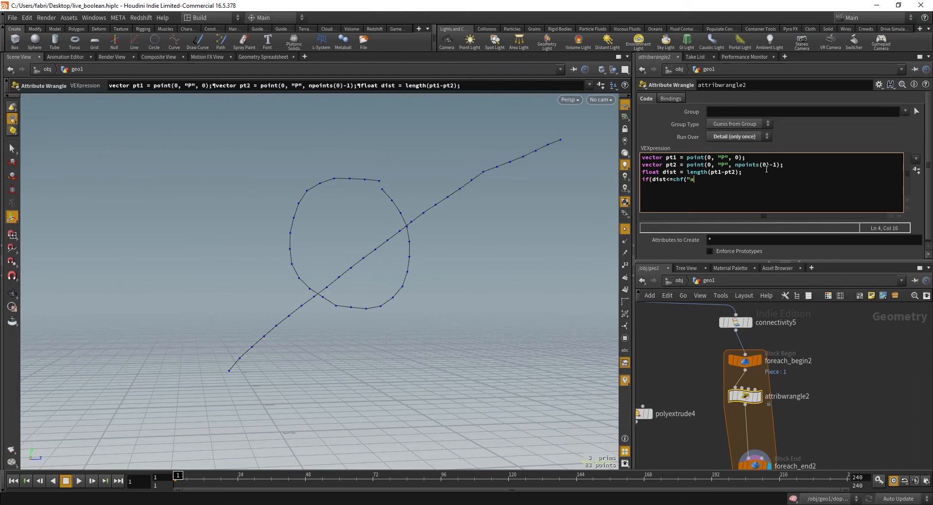
text(uto)
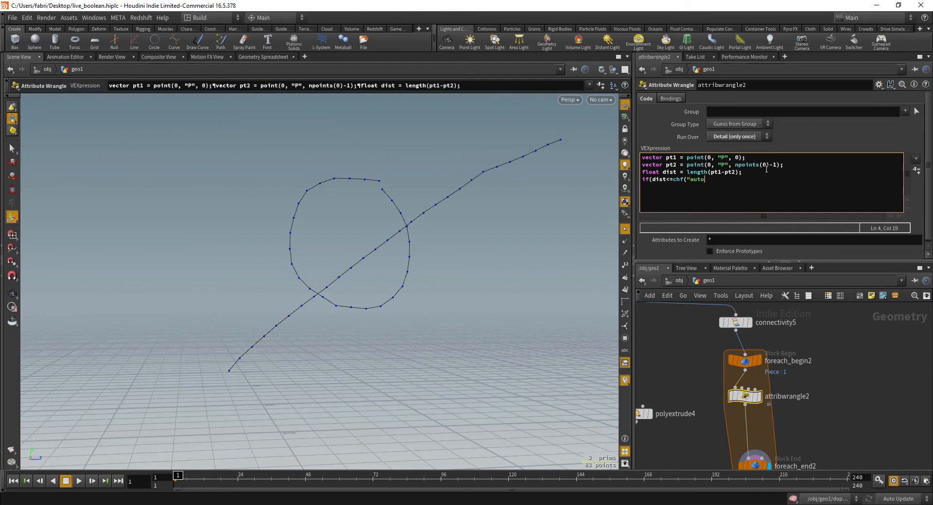
text(_close_dis)
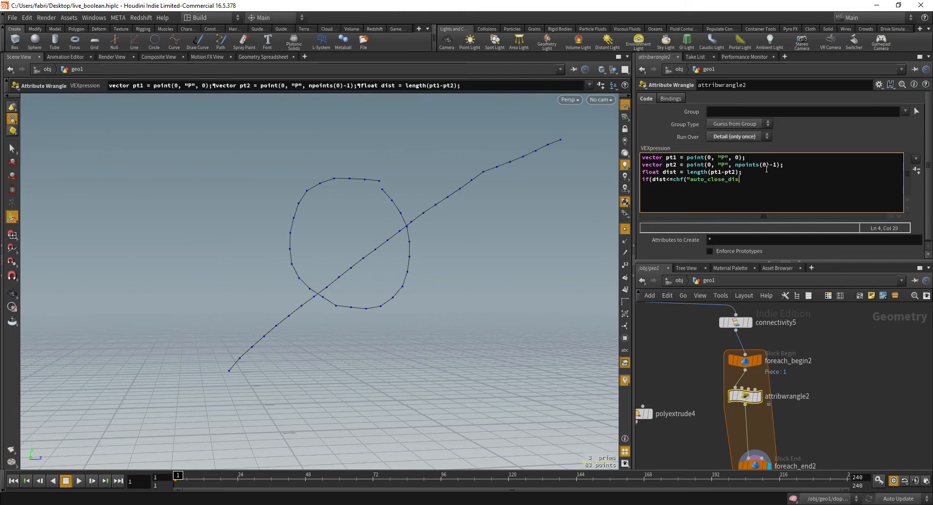
text(t")){)
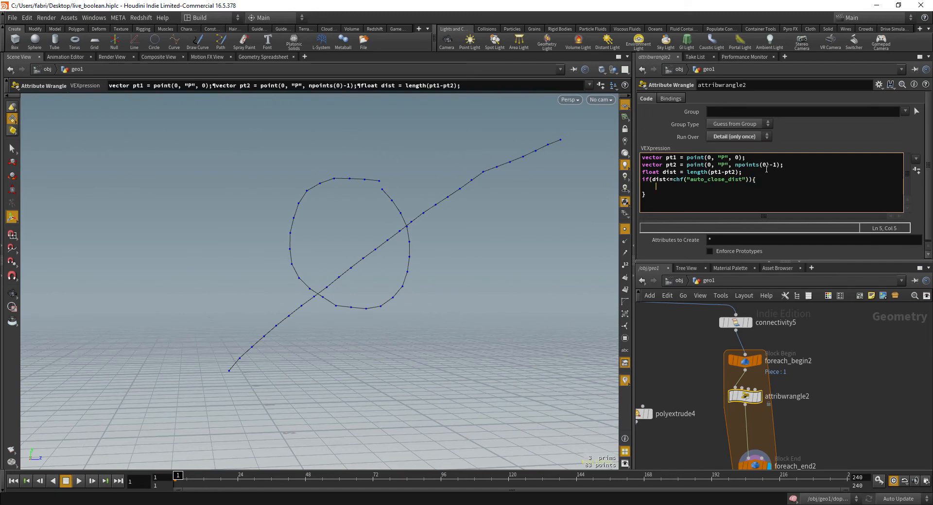
text(setdetailattrib(")
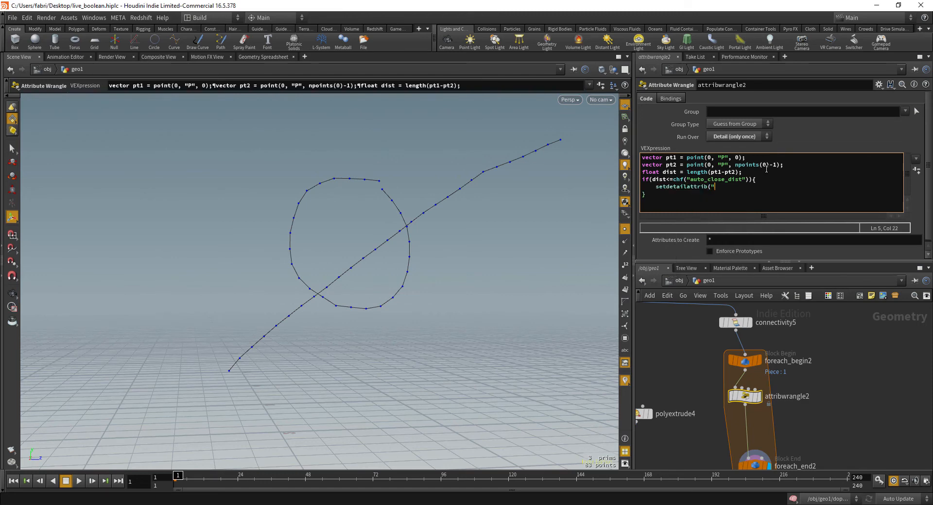
text(0,)
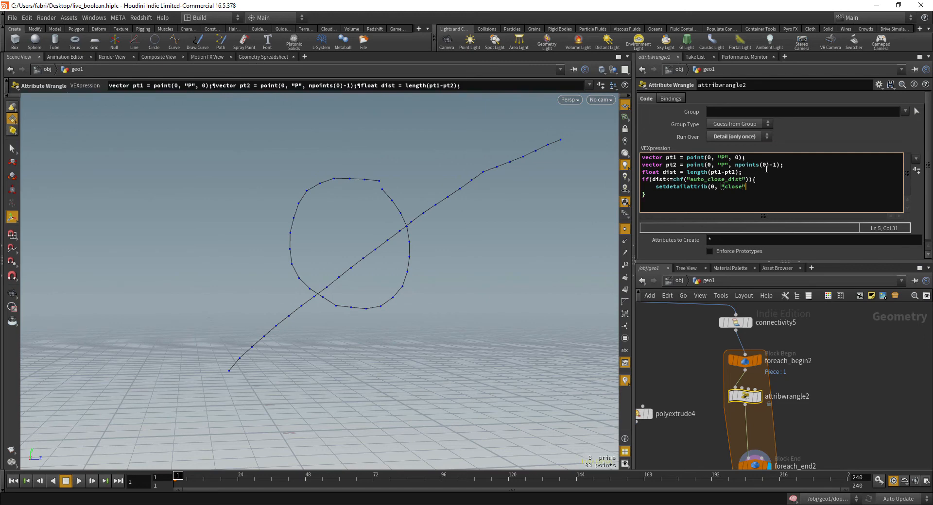
text(, 1, "set");)
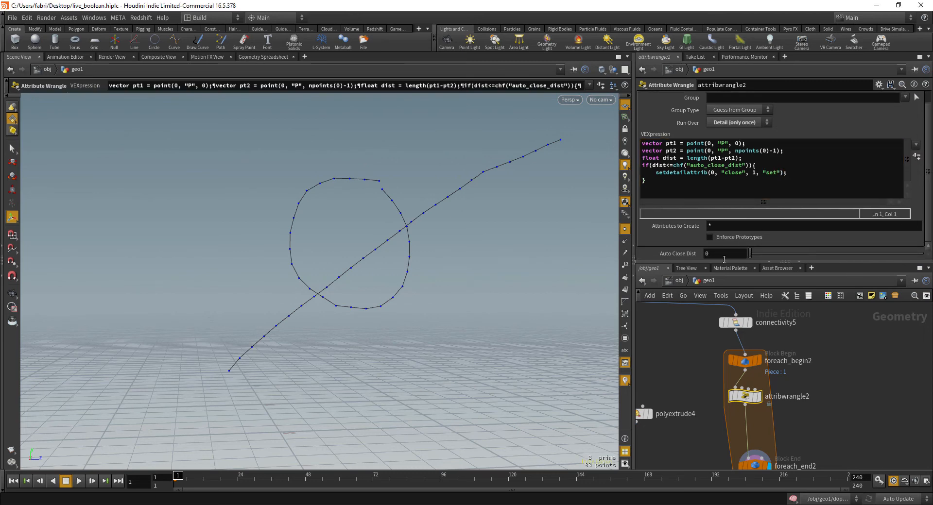
text(0.1)
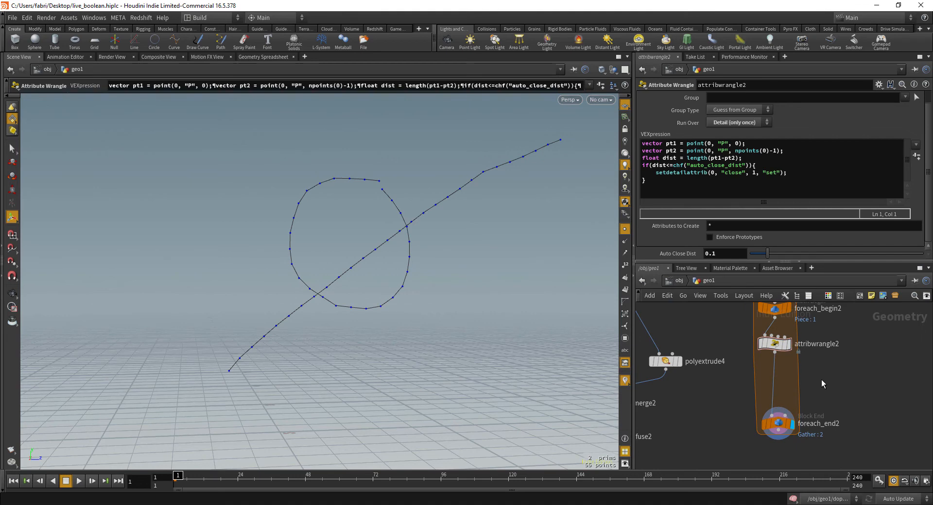
mouse_move(351, 213)
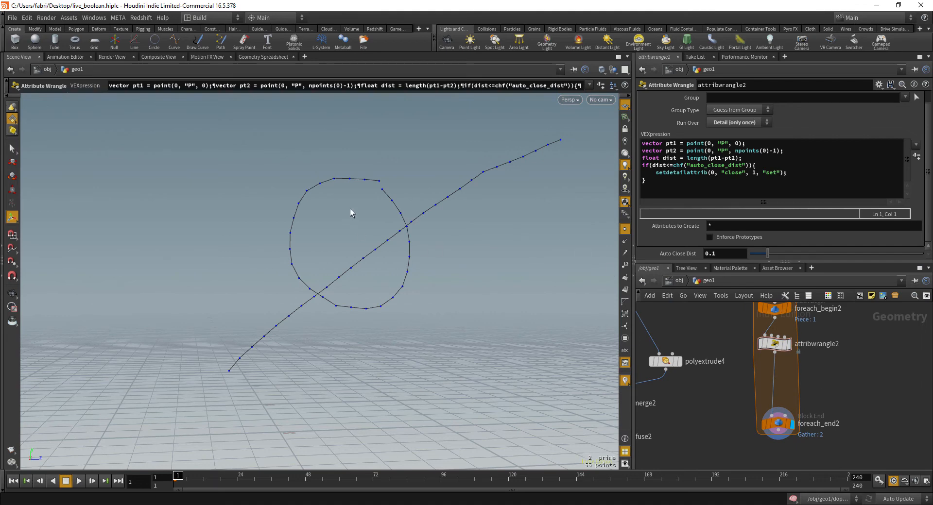
mouse_move(375, 183)
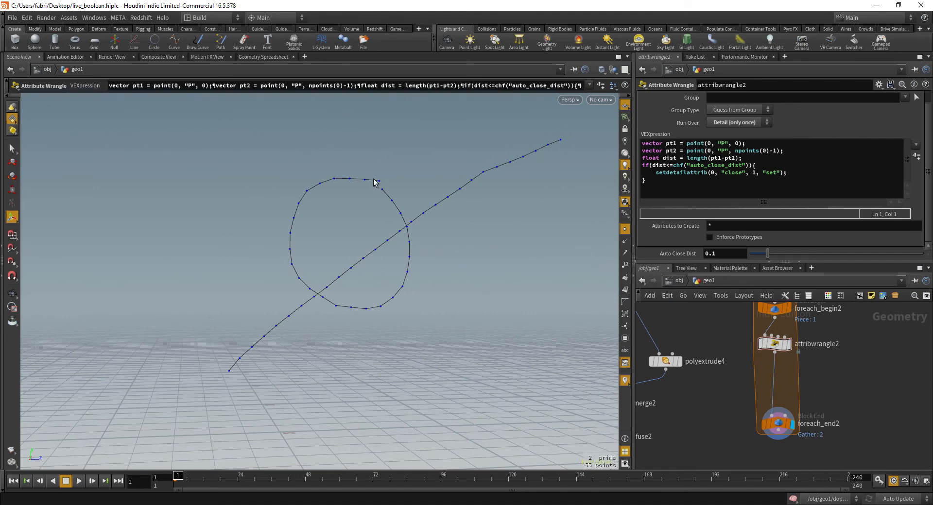
mouse_move(703, 361)
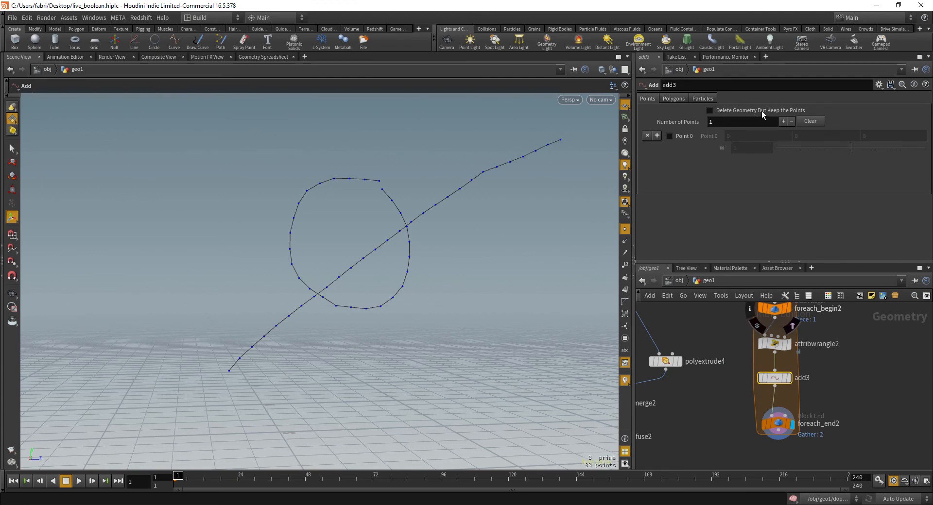
Enable Delete Geometry But Keep the Points on the add3 node.
click(709, 110)
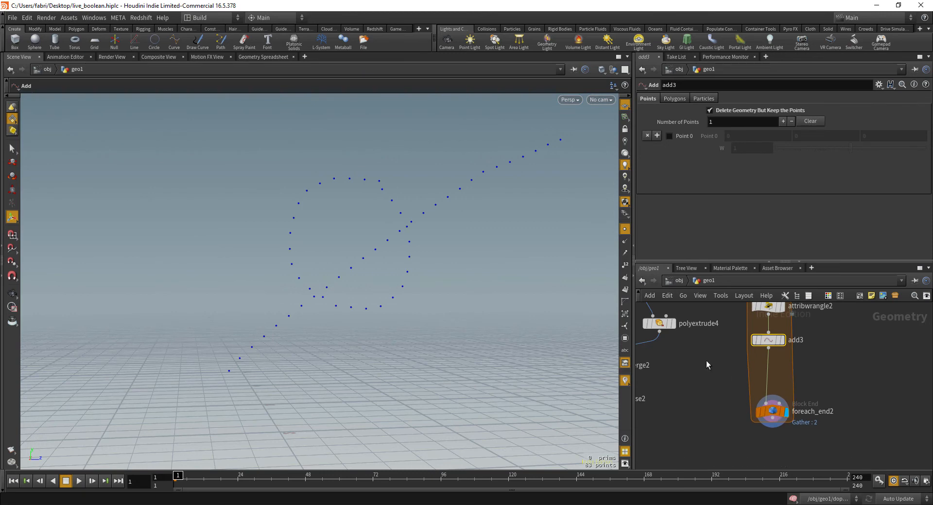
mouse_move(429, 253)
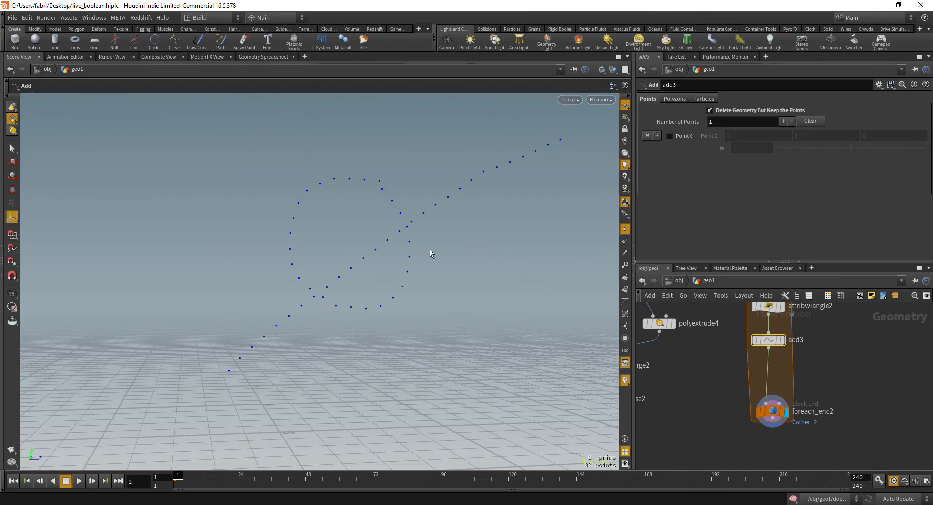
key(tab)
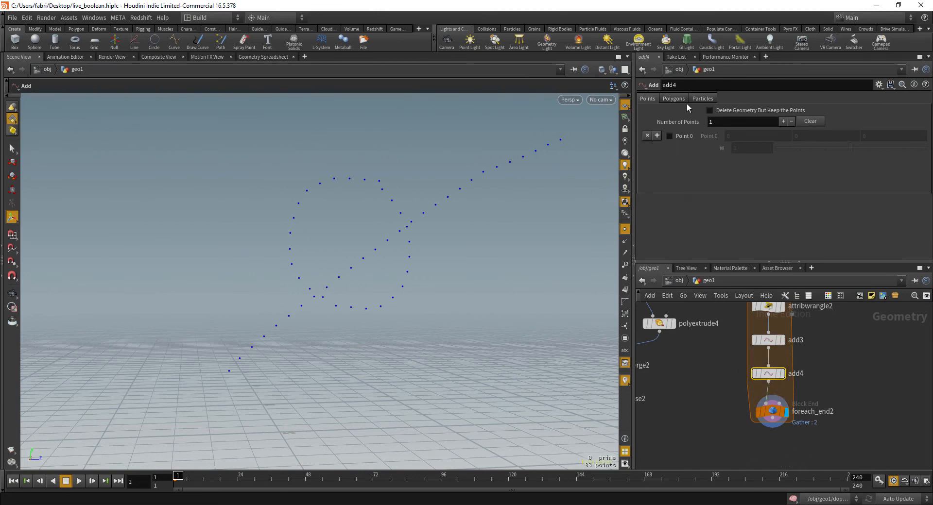
On add4's Polygons tab, rebuild polygons By Group with Closed ticked.
click(674, 99)
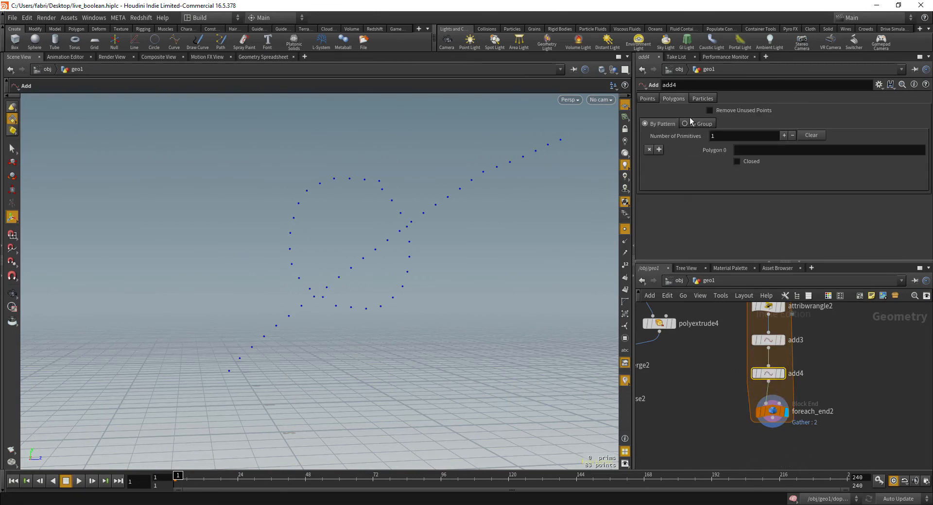
click(684, 123)
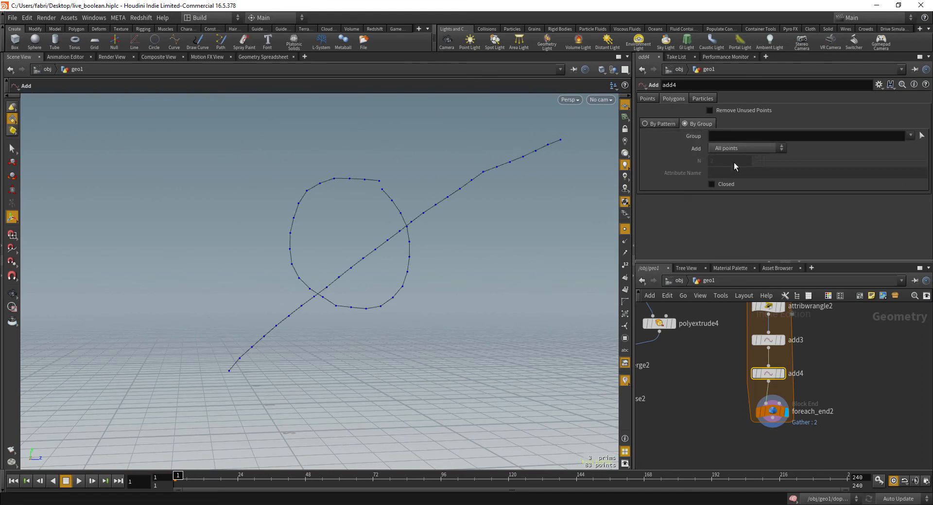
mouse_move(376, 190)
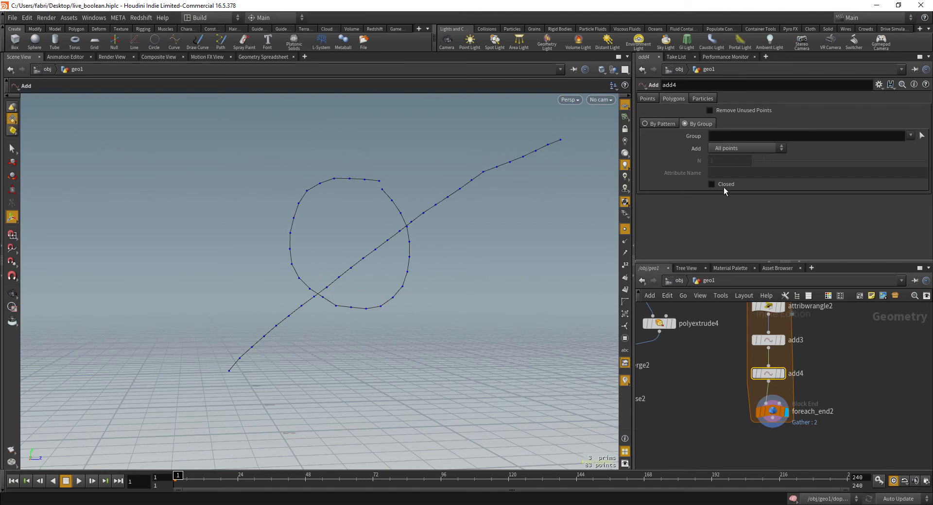
right_click(711, 184)
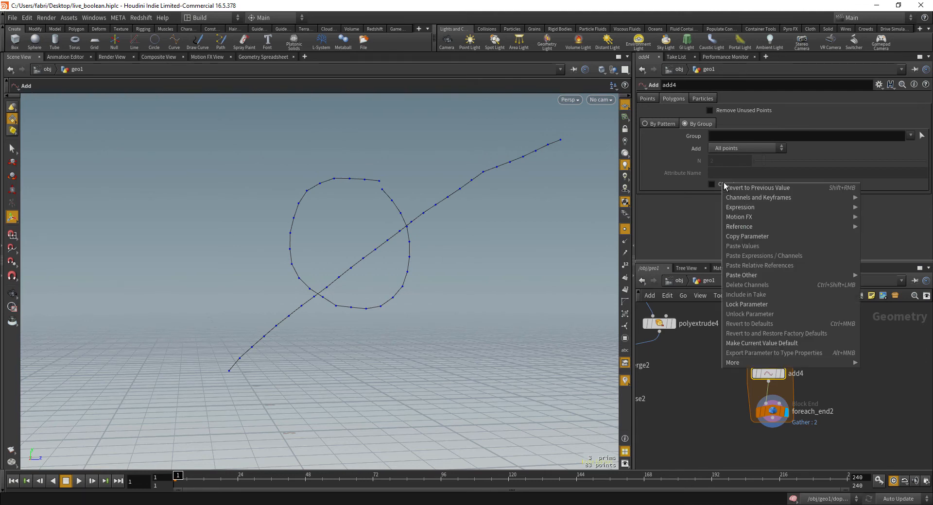
mouse_move(740, 207)
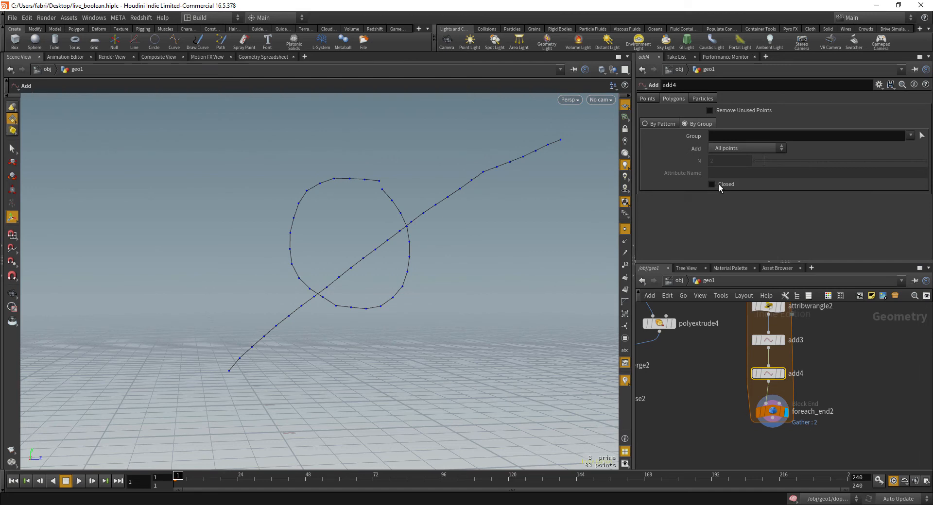
click(711, 184)
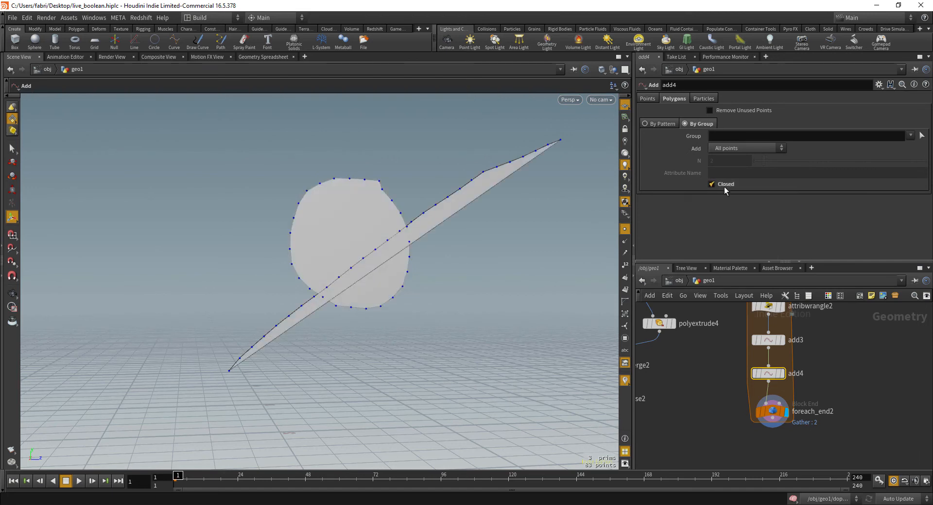
mouse_move(464, 209)
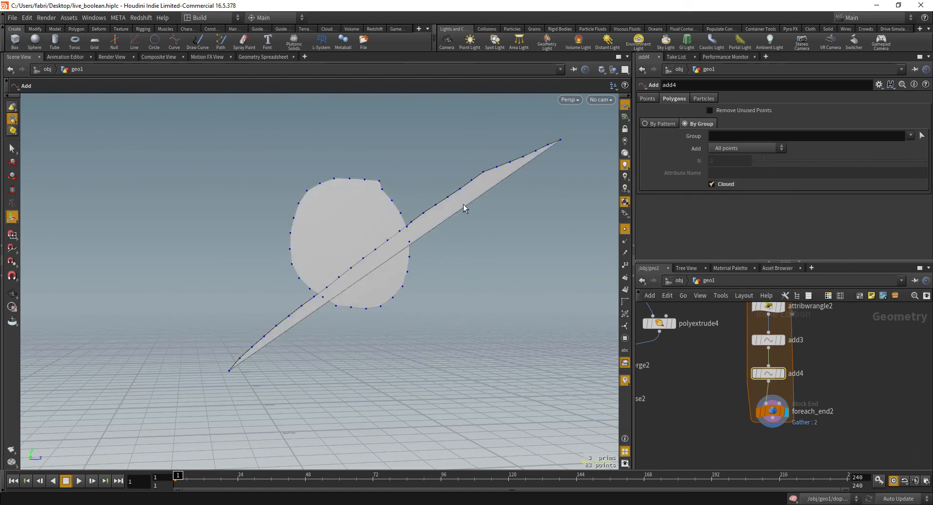
right_click(712, 184)
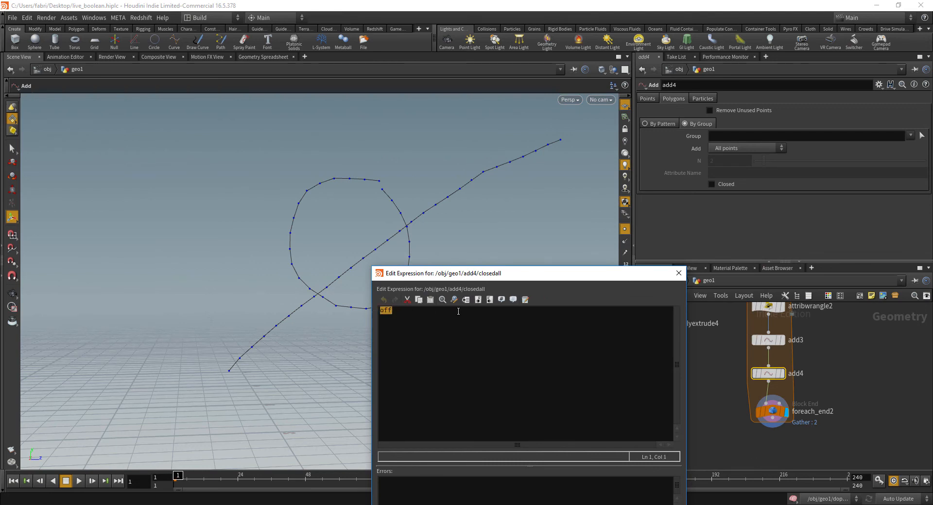
Drive add4's Closed setting with the expression detail("../add3", "close", 0).
text(detail(")
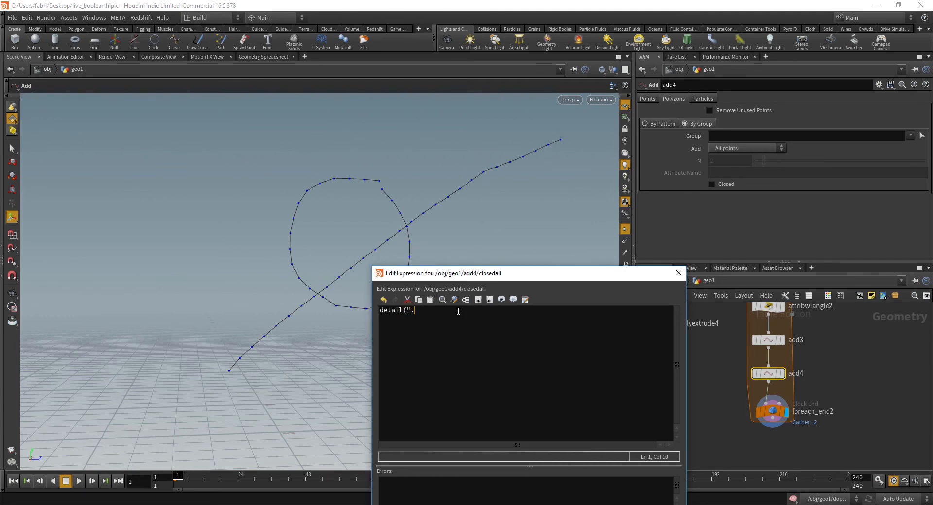
text(../add3)
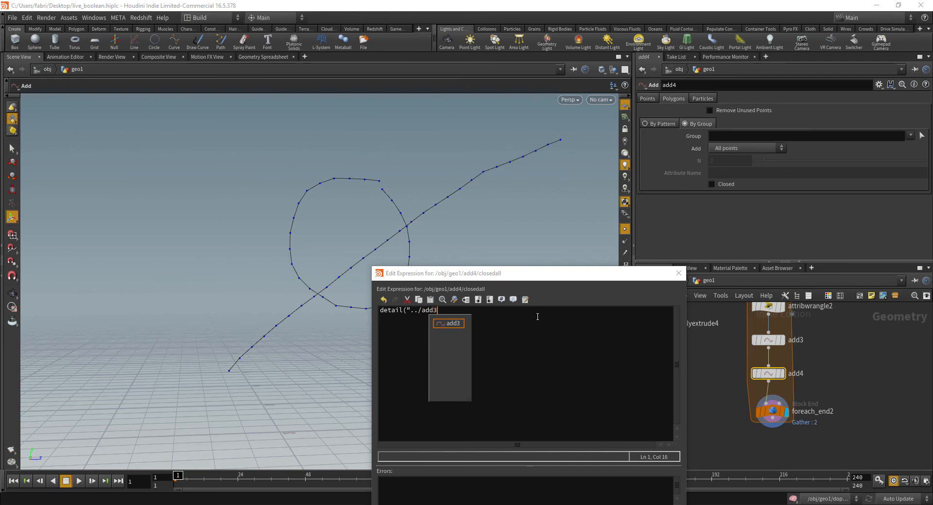
text(")
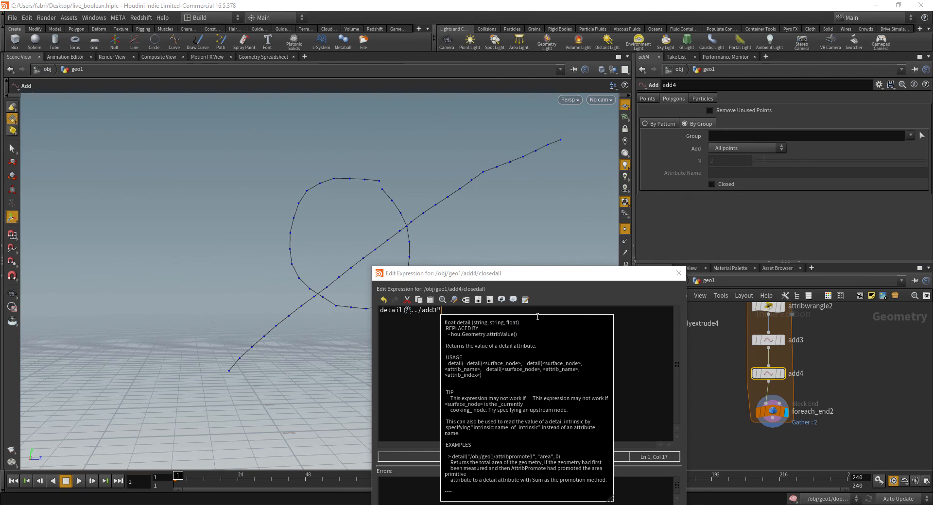
text(,)
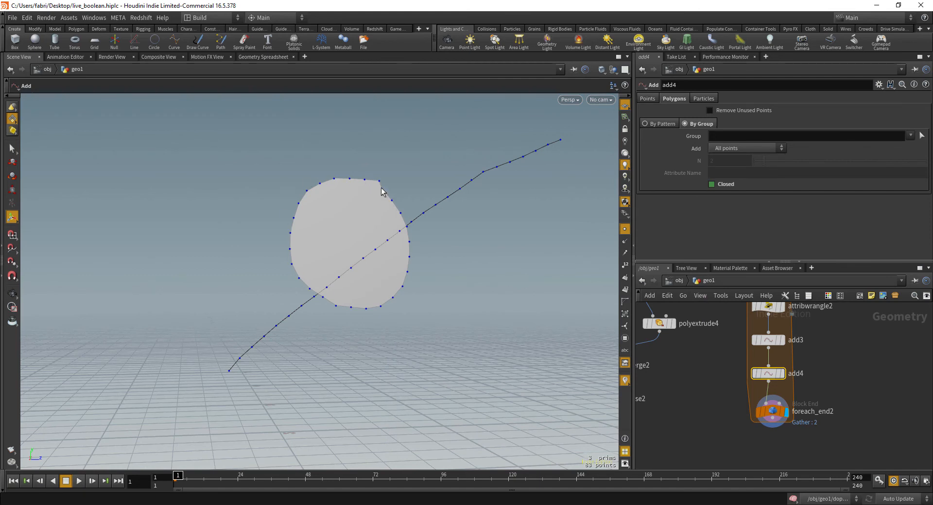
mouse_move(709, 313)
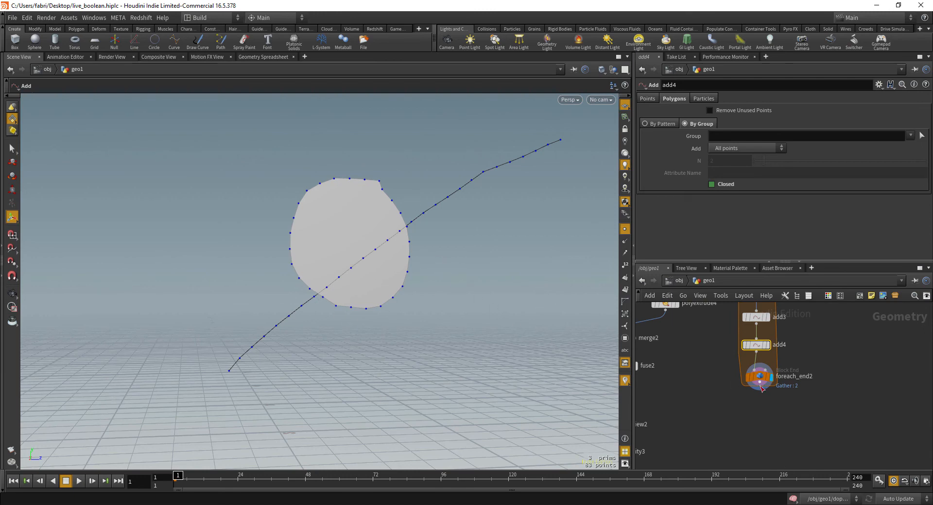
Place a PolyPath node after add4, searched as 'polyp'.
text(polyp)
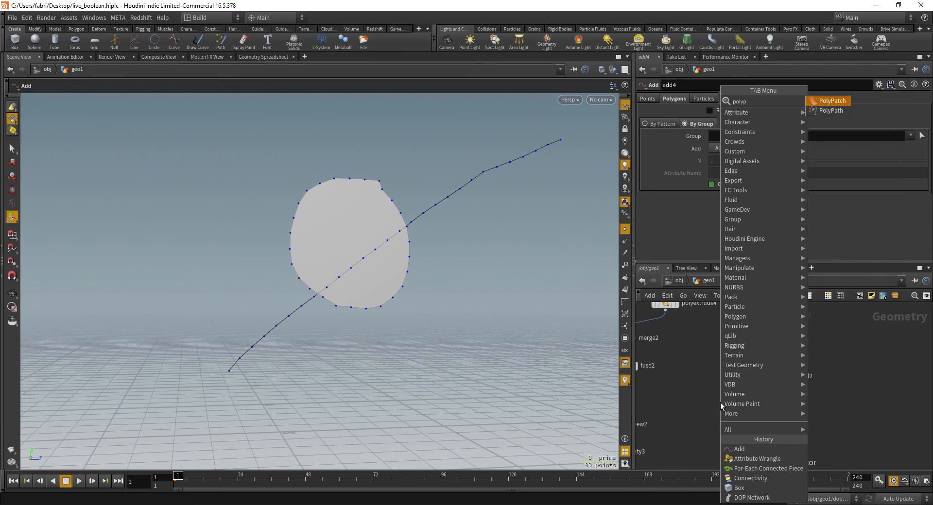
click(830, 110)
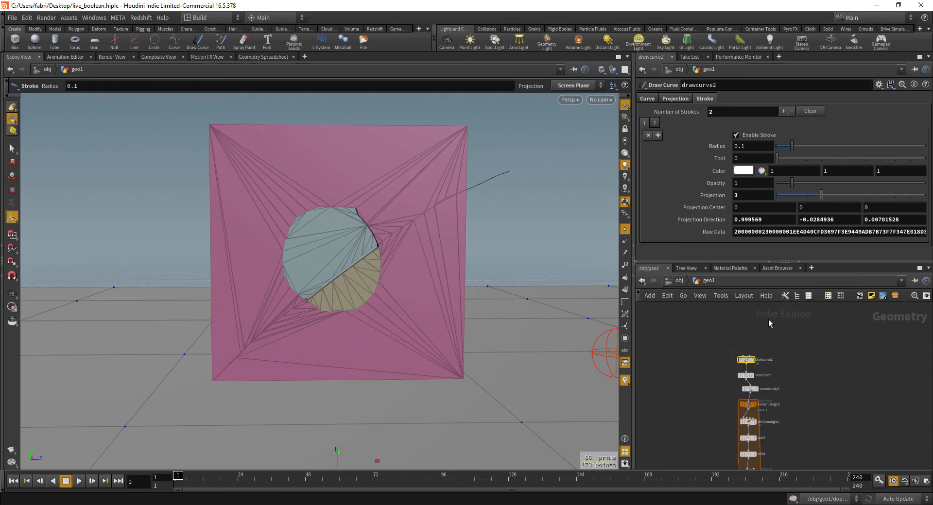
Select the Draw Curve node to draw a loop and line over the box.
click(809, 111)
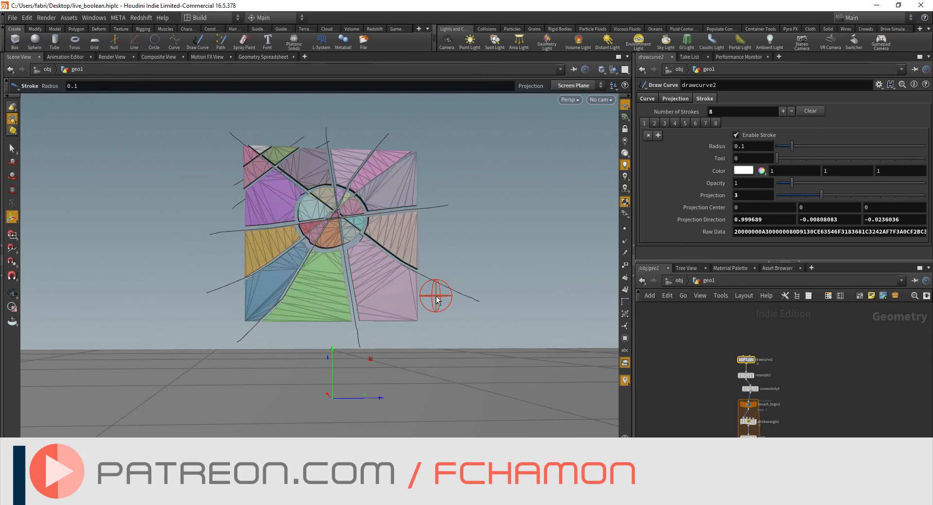
mouse_move(499, 263)
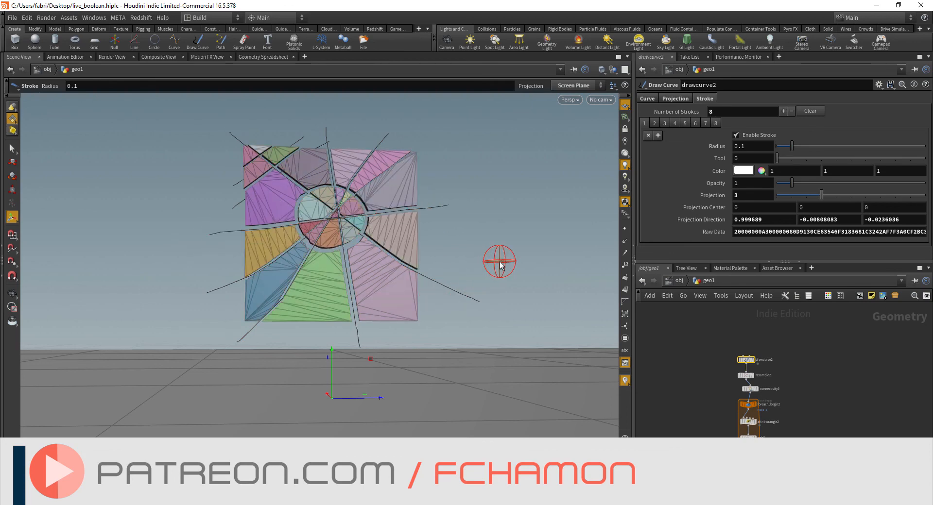